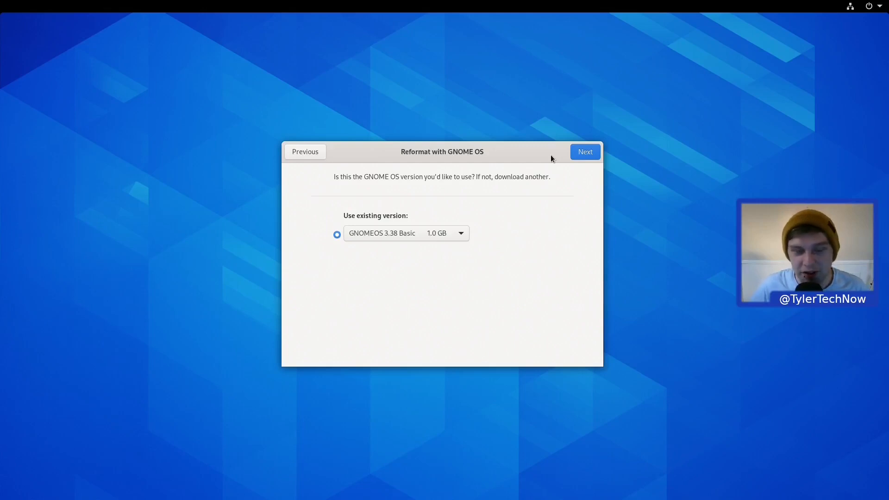
mouse_move(495, 124)
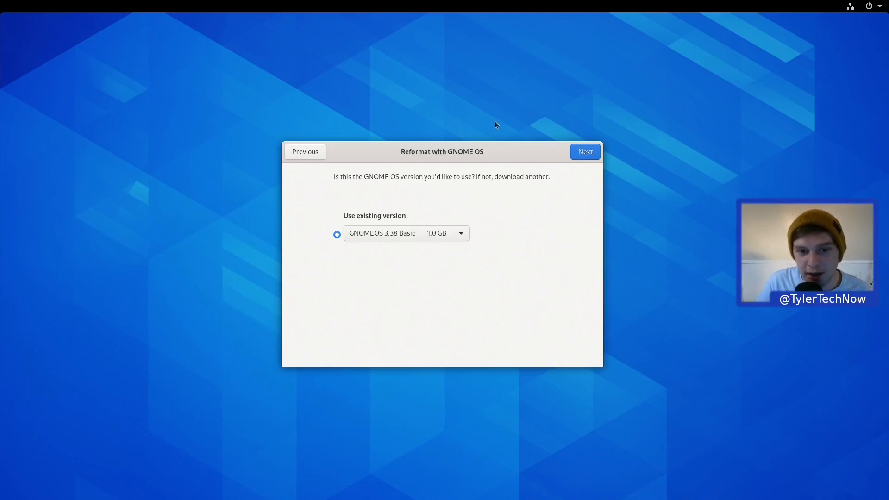
mouse_move(383, 140)
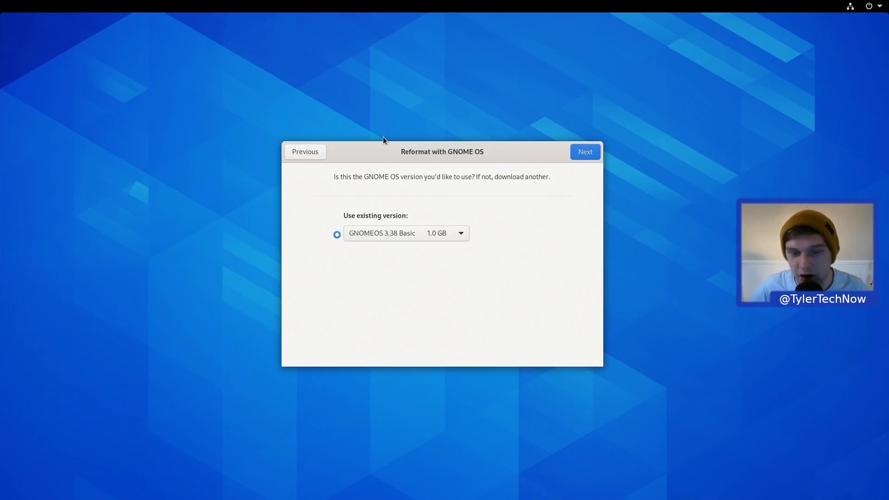
mouse_move(431, 247)
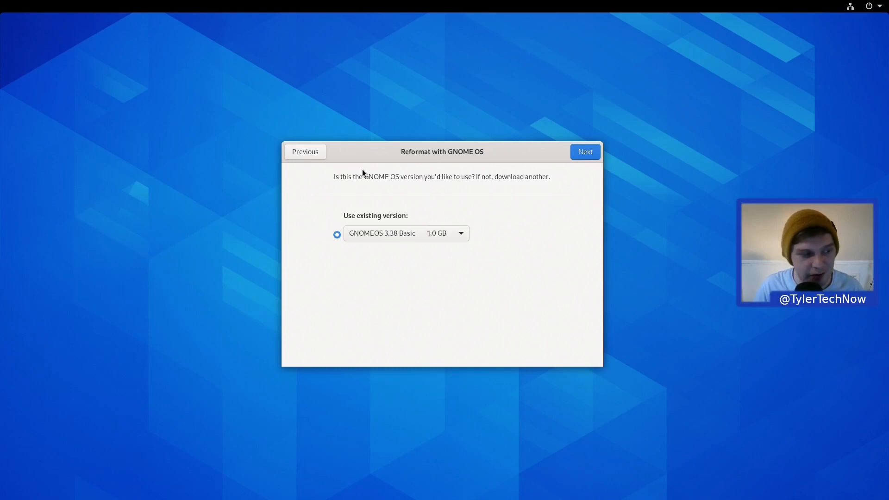
mouse_move(343, 168)
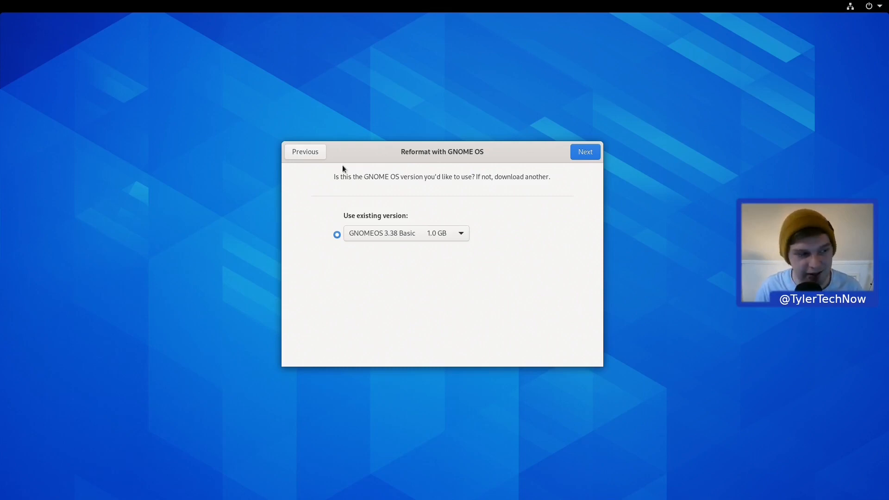
mouse_move(335, 167)
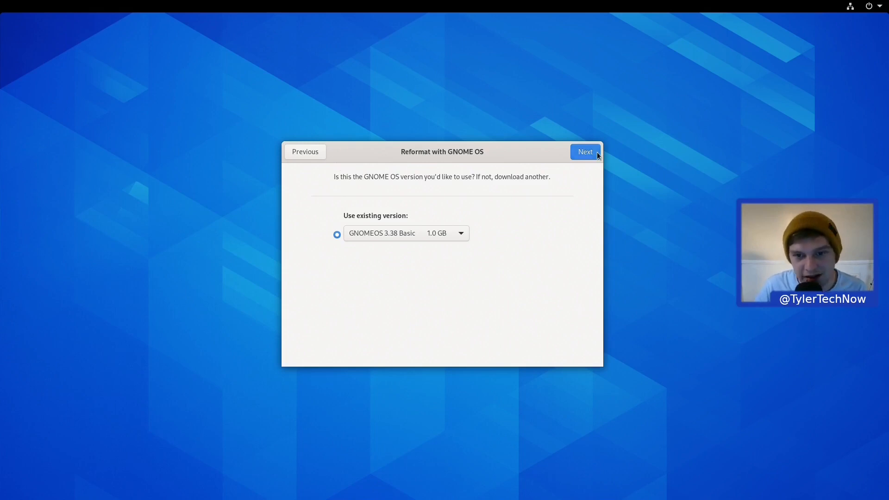
- Choose the DREVO X1 SSD 120 GB as target, agree to erasing everything, and start reformatting
left_click(584, 151)
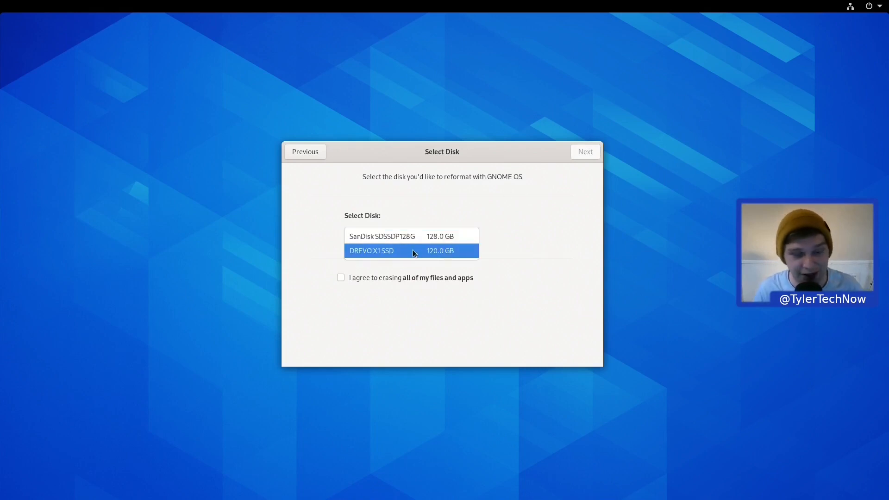
left_click(371, 251)
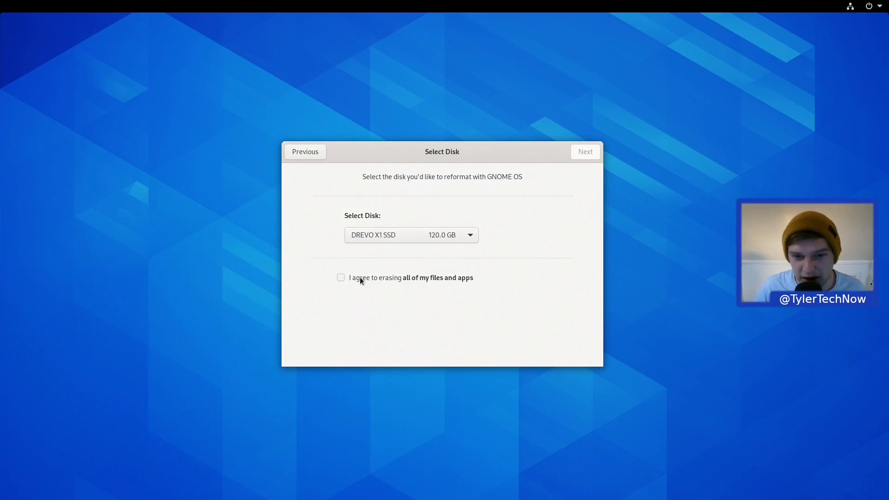
left_click(341, 276)
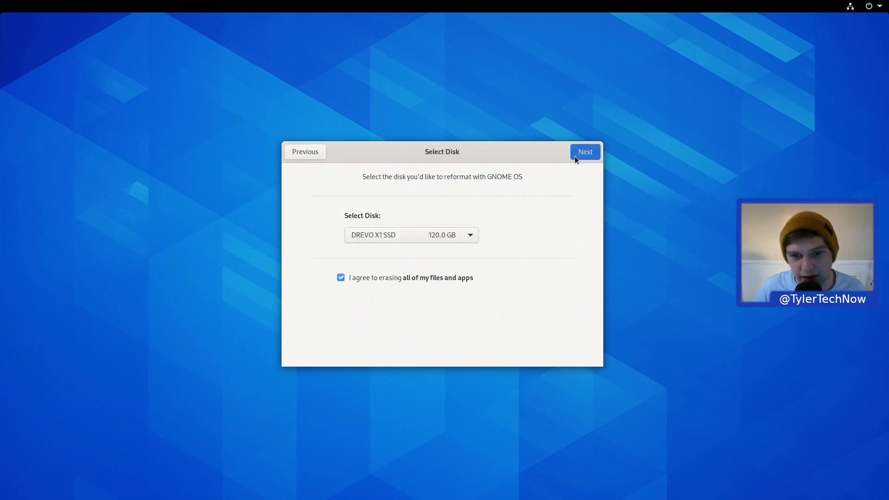
left_click(584, 151)
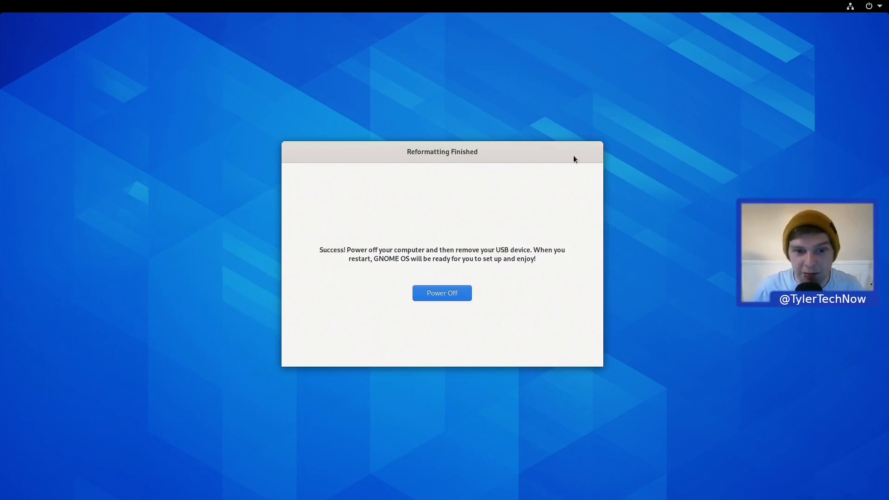
mouse_move(598, 215)
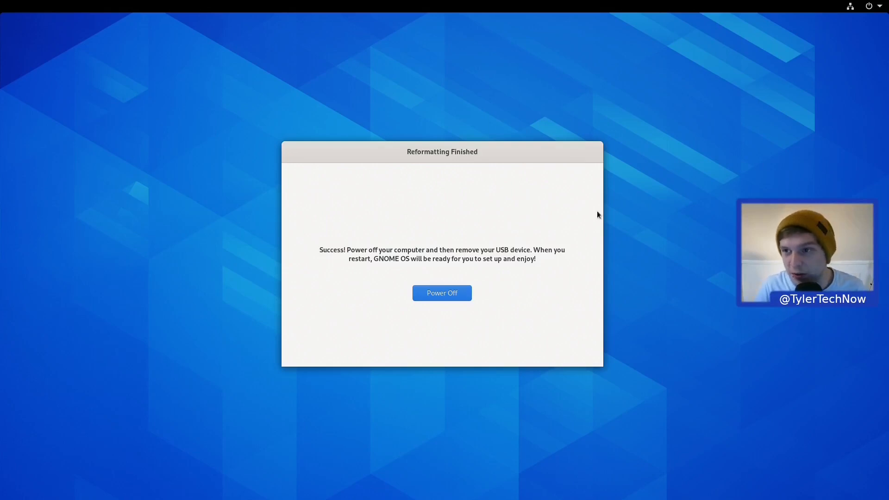
mouse_move(422, 145)
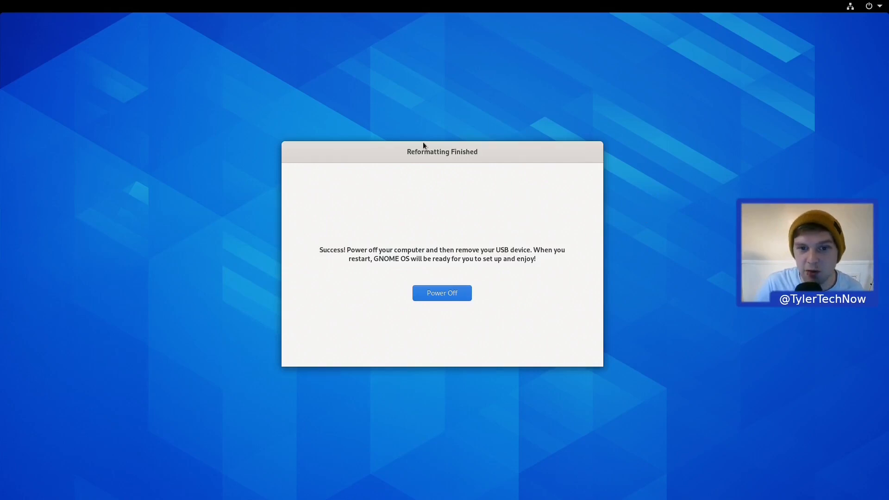
mouse_move(367, 261)
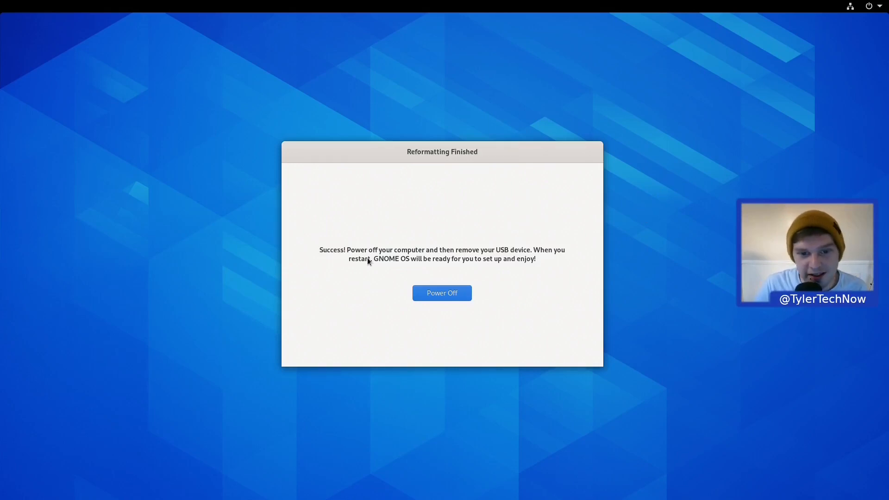
mouse_move(463, 259)
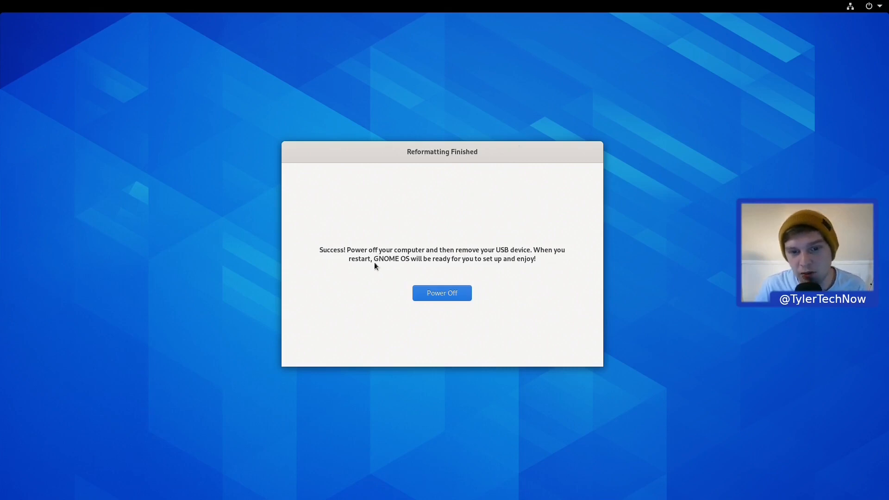
mouse_move(468, 271)
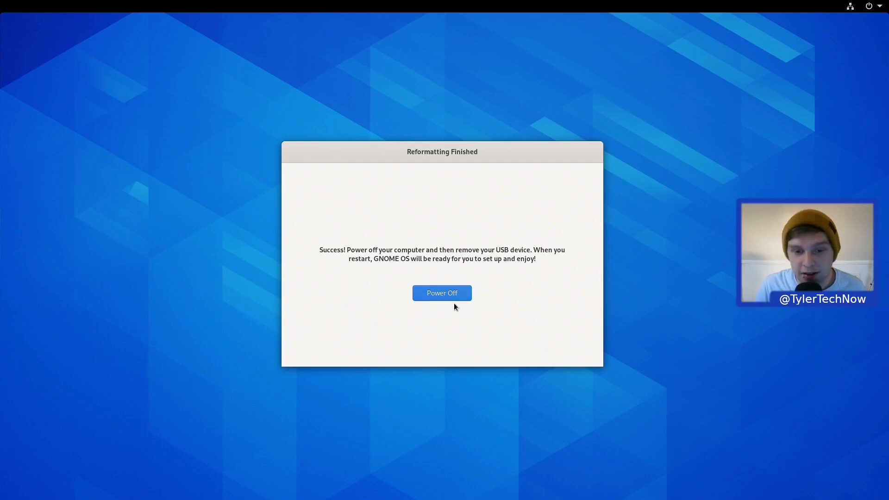
- Power off after reformatting, then choose English (United Kingdom) as the language
left_click(442, 293)
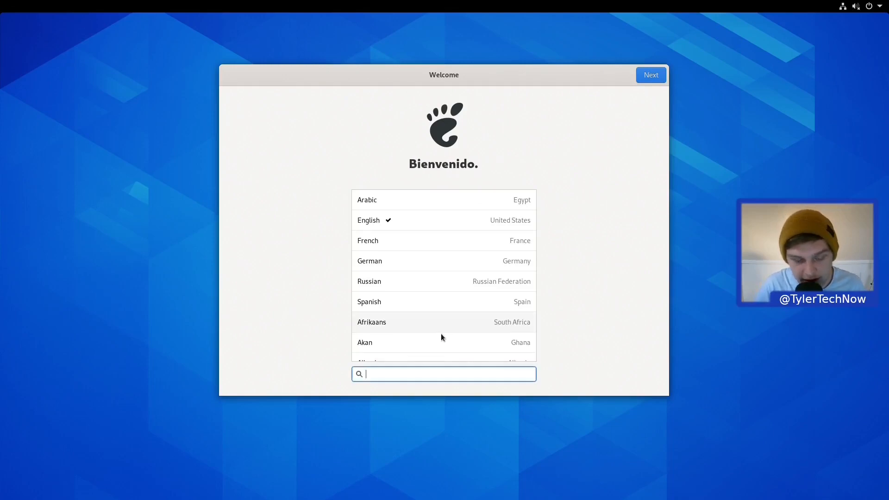
type("uni")
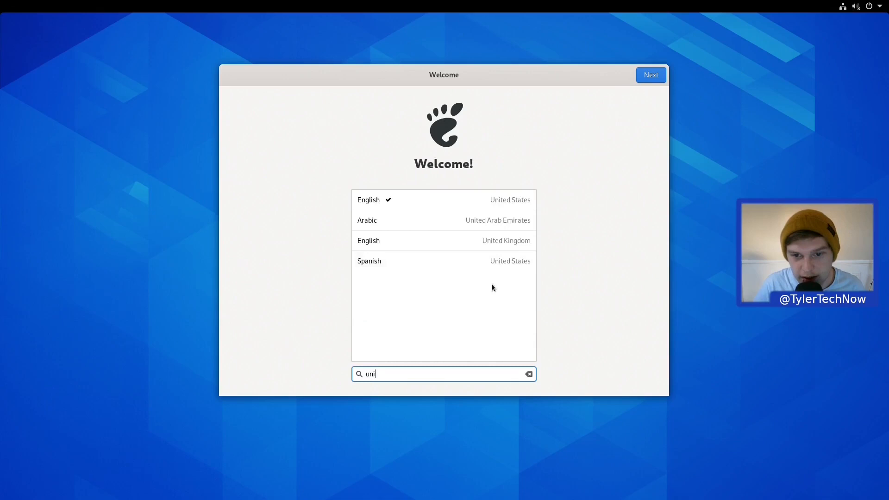
left_click(444, 241)
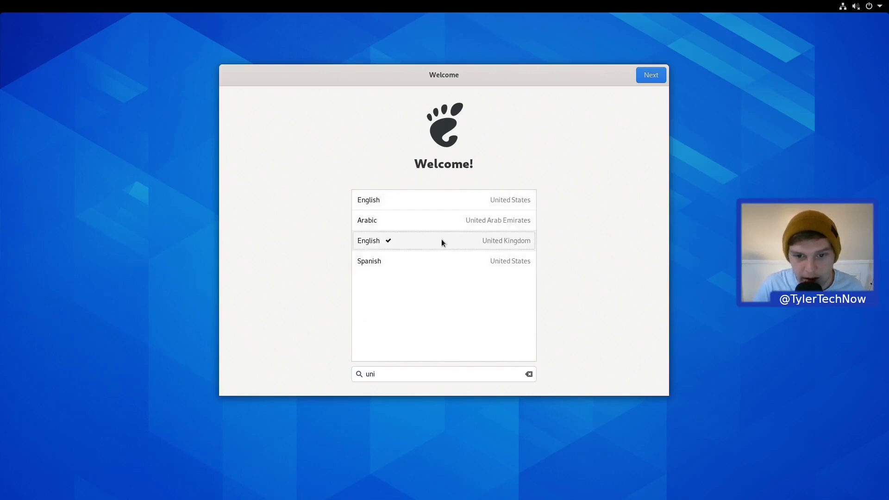
left_click(650, 74)
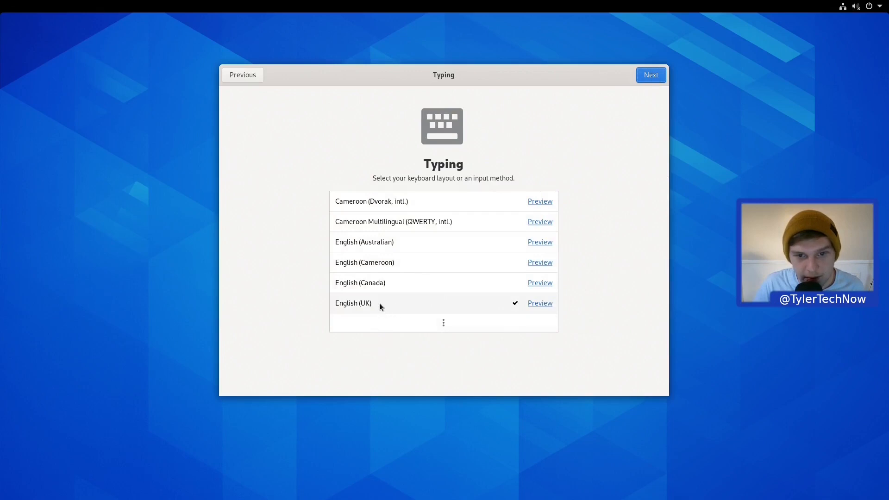
- Keep the English (UK) keyboard and location services, and search 'london' for the time zone
left_click(650, 74)
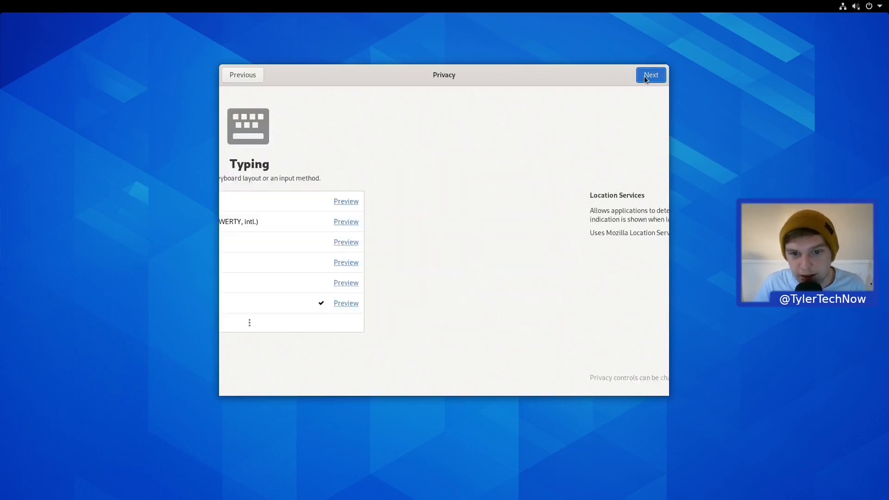
left_click(650, 75)
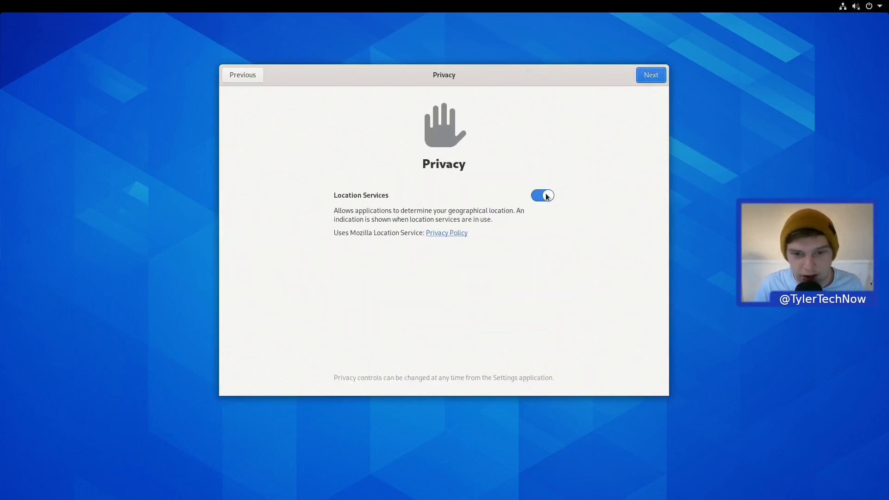
left_click(650, 74)
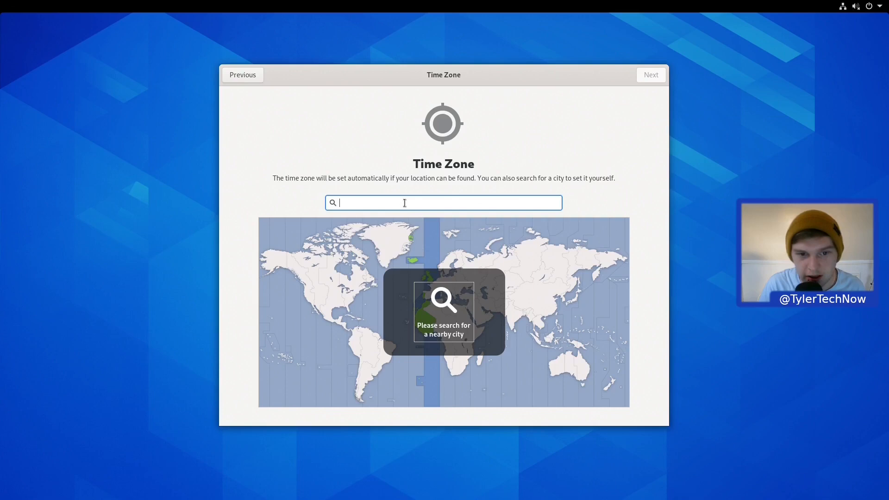
type("london")
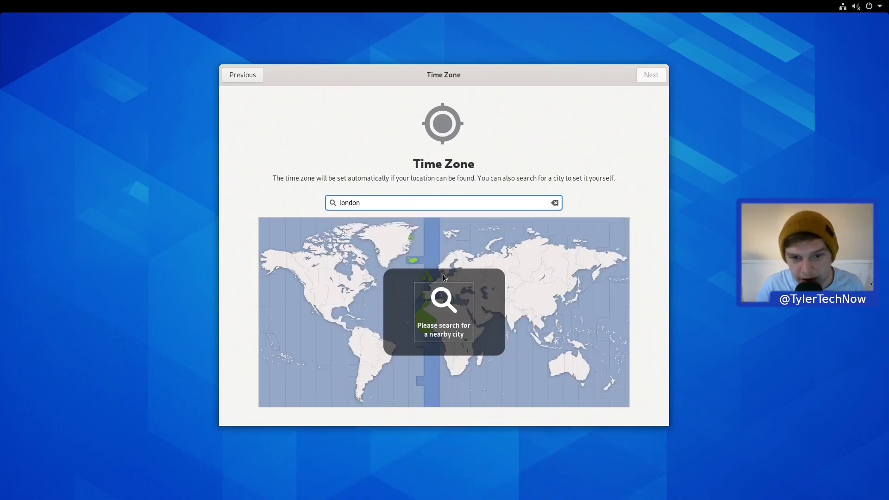
mouse_move(431, 283)
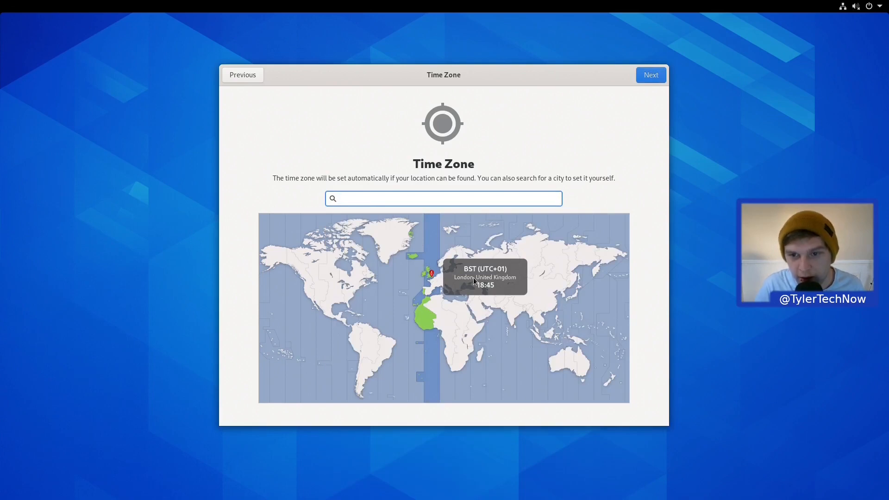
- Confirm the London time zone and reach the online accounts step without connecting any
left_click(650, 75)
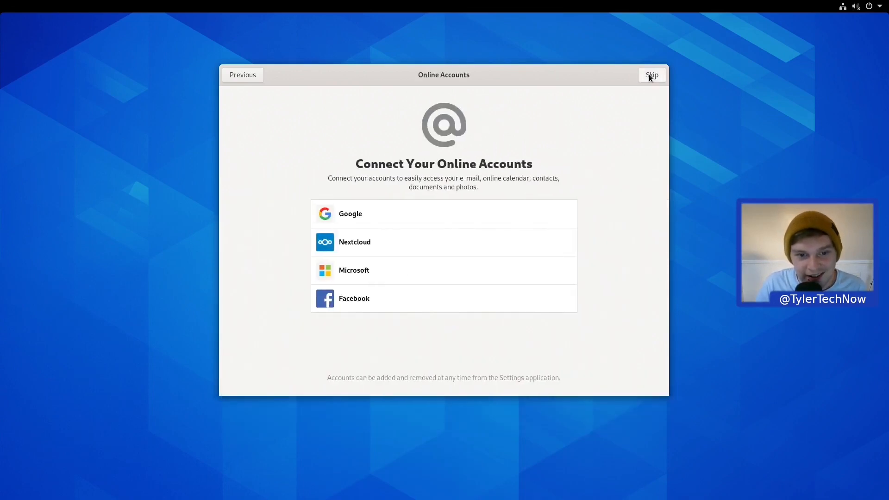
mouse_move(755, 163)
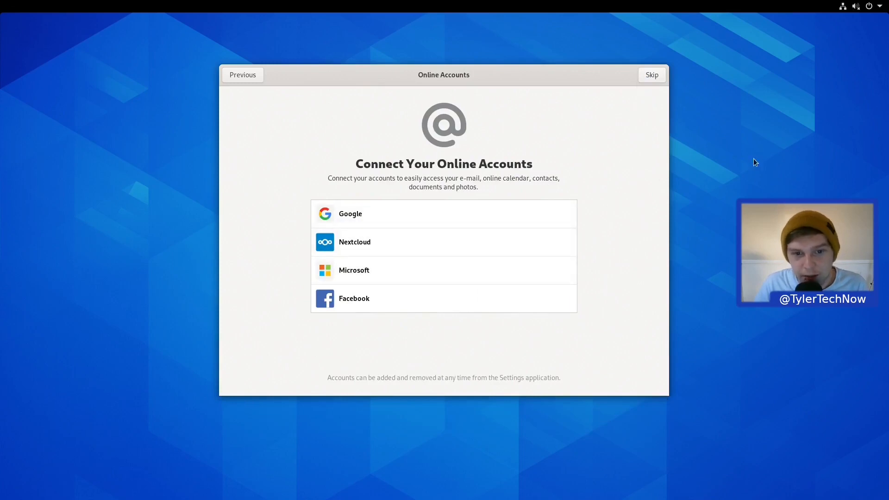
mouse_move(414, 246)
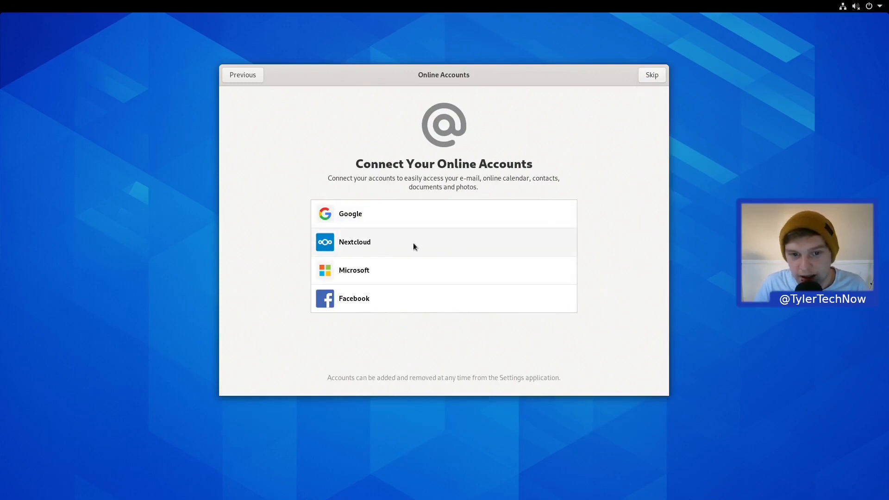
left_click(355, 241)
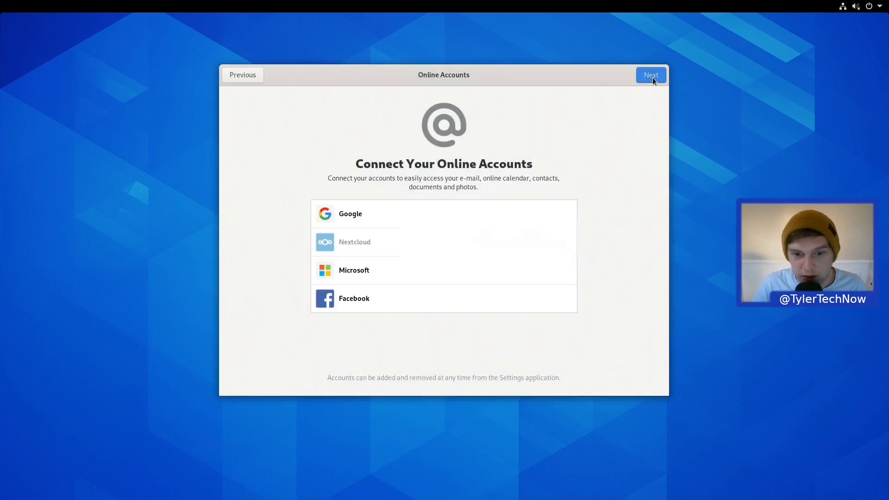
- Create the user account 'tyler' (username tylerg) with a password so setup completes
left_click(650, 74)
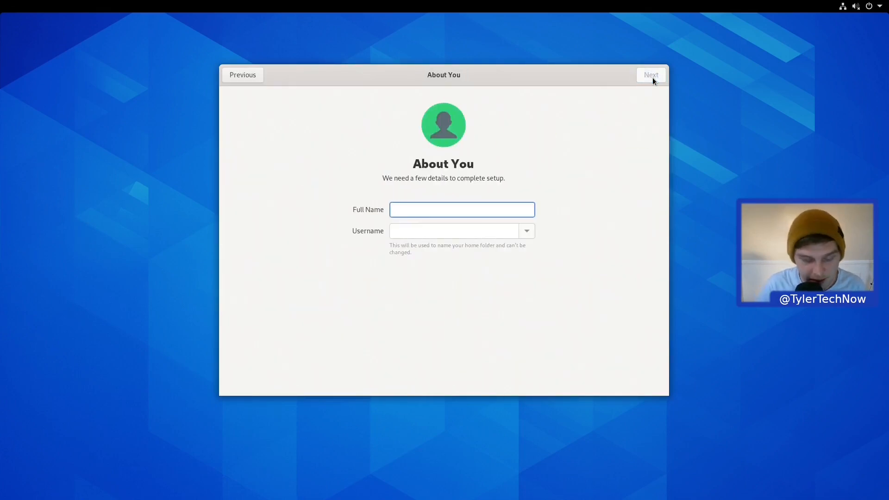
type("tyler")
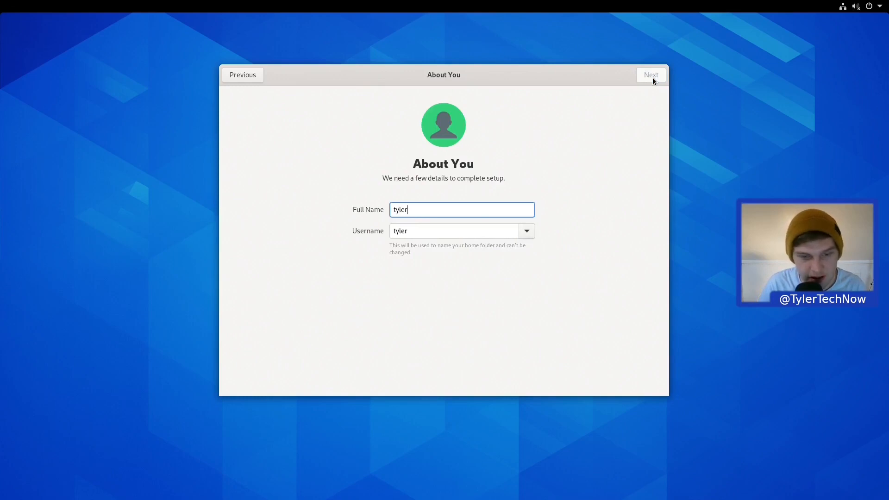
type("grnomey")
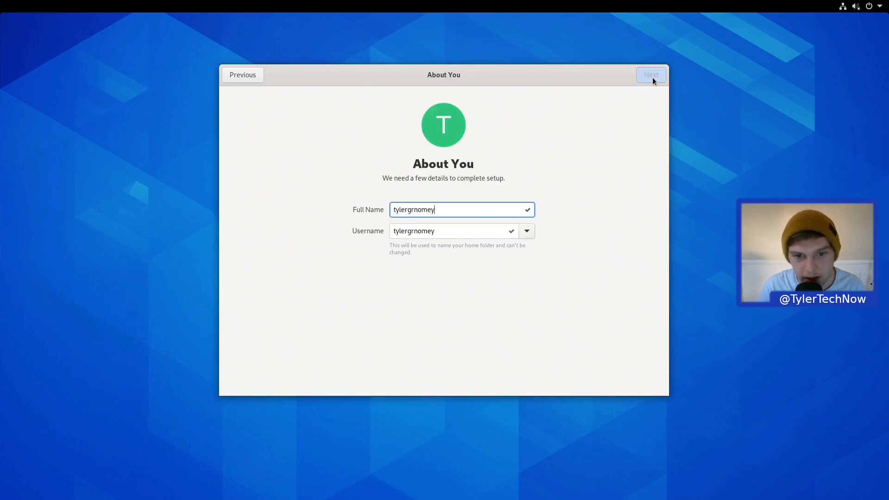
key("BackSpace")
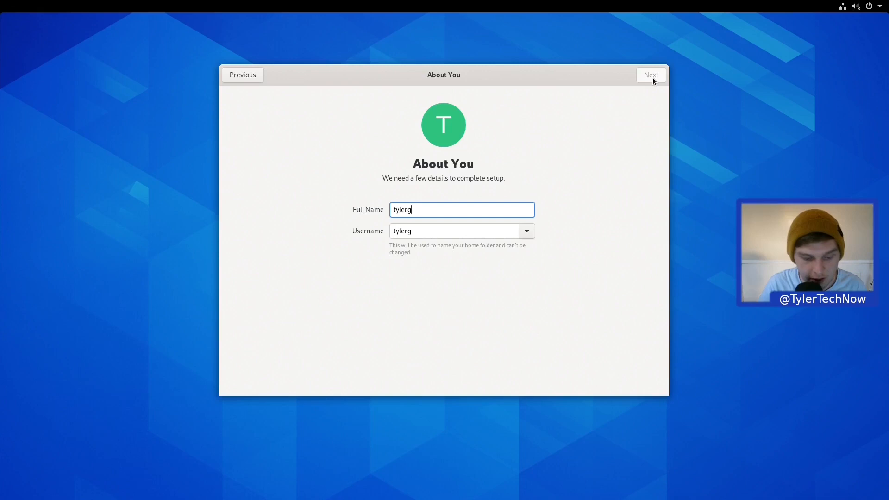
left_click(650, 74)
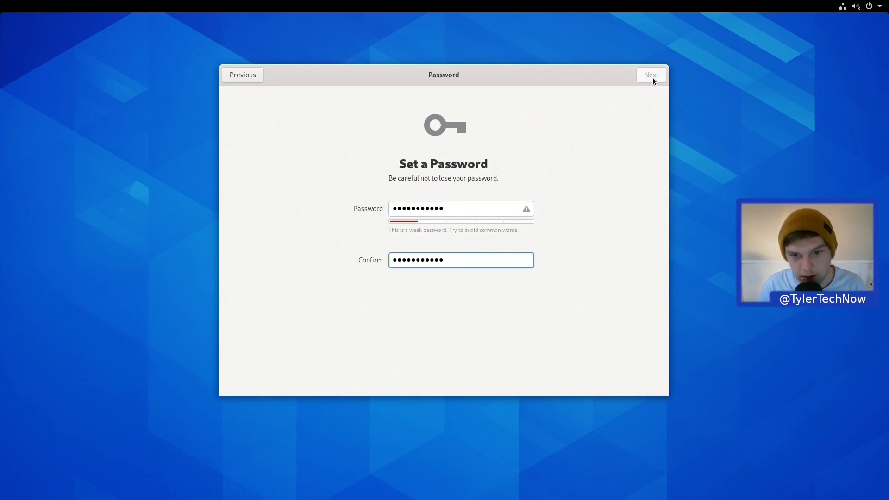
left_click(650, 74)
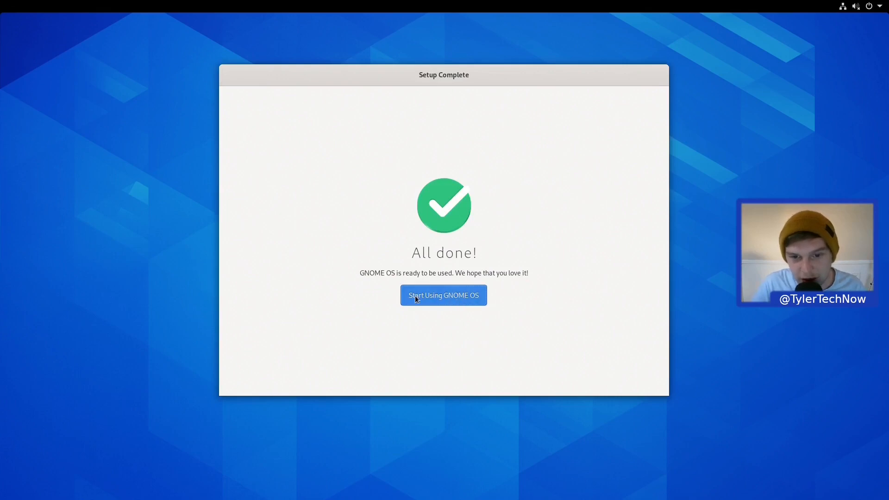
- Start using the system, begin the GNOME welcome tour and advance through its first pages
left_click(443, 295)
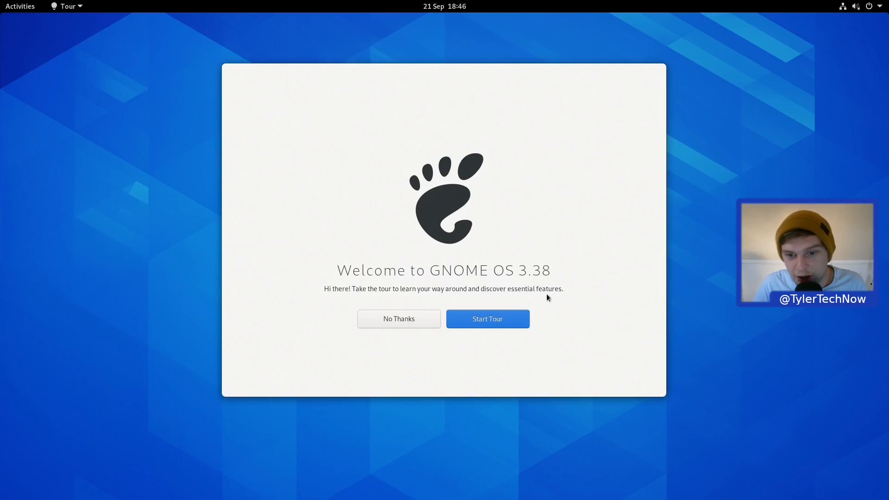
mouse_move(617, 145)
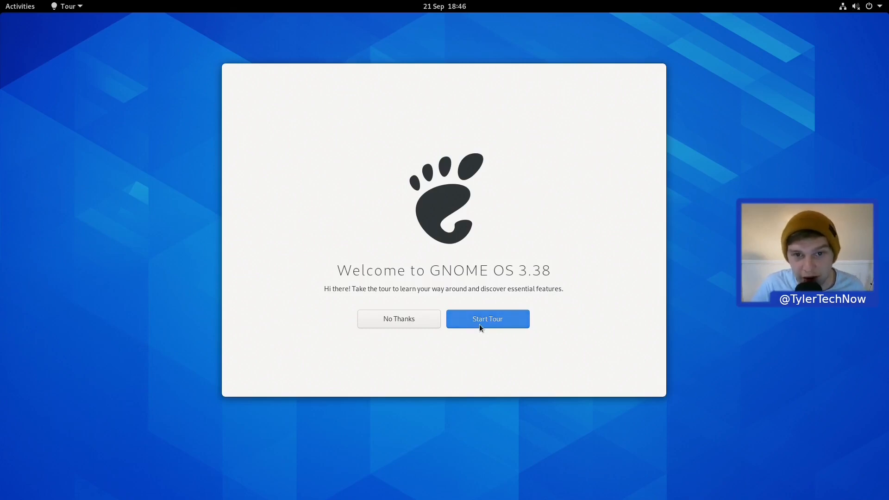
left_click(486, 318)
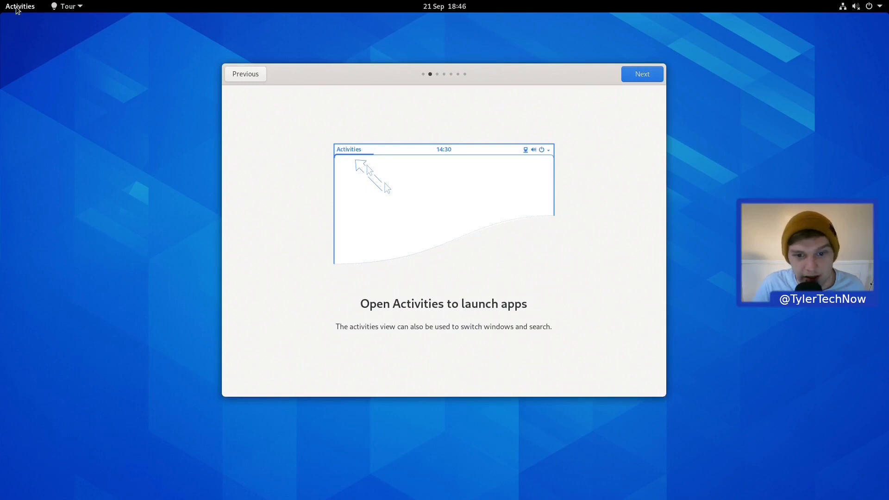
mouse_move(289, 105)
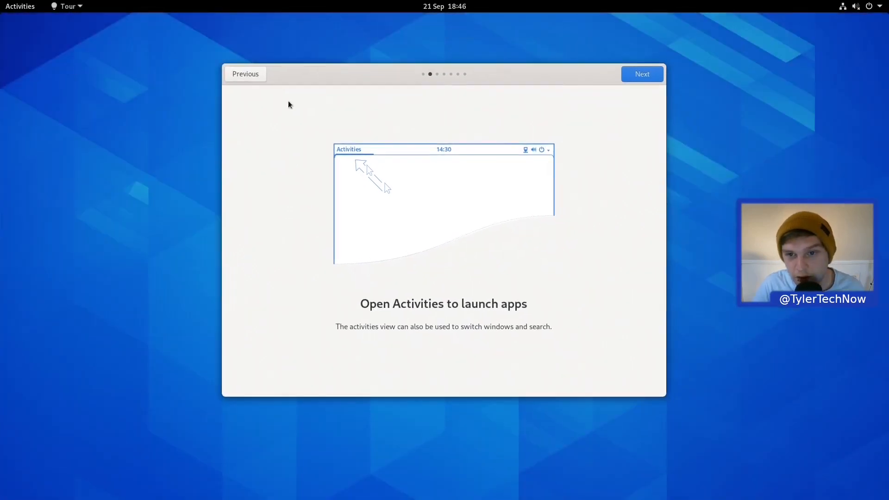
left_click(642, 74)
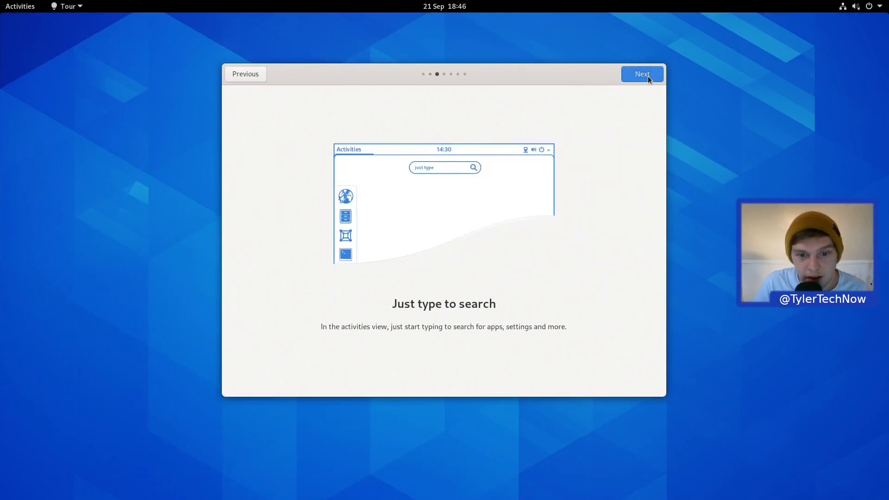
mouse_move(588, 75)
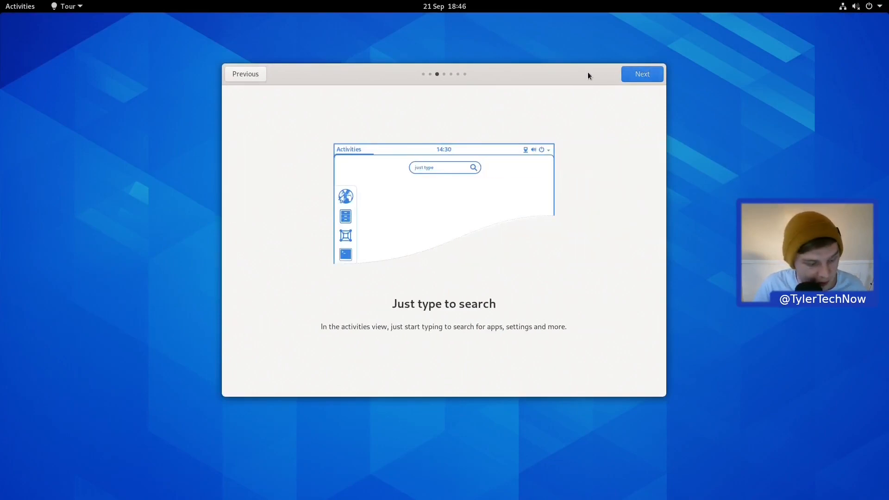
type("we")
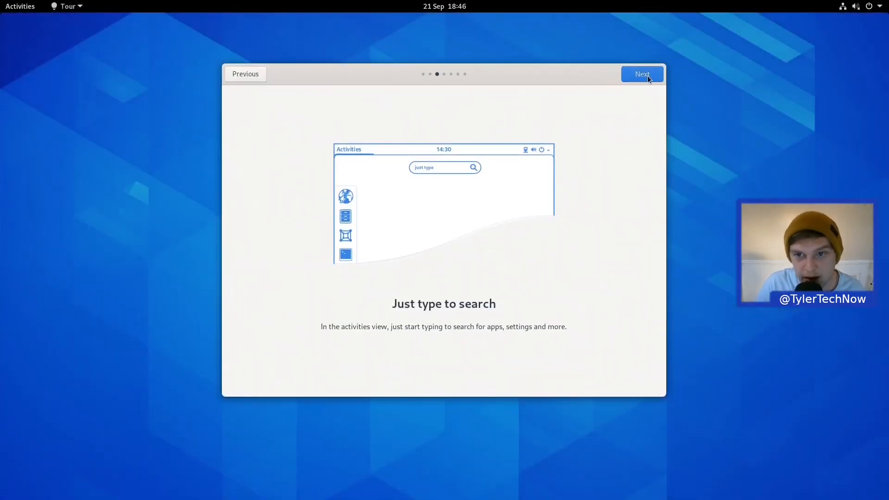
left_click(640, 74)
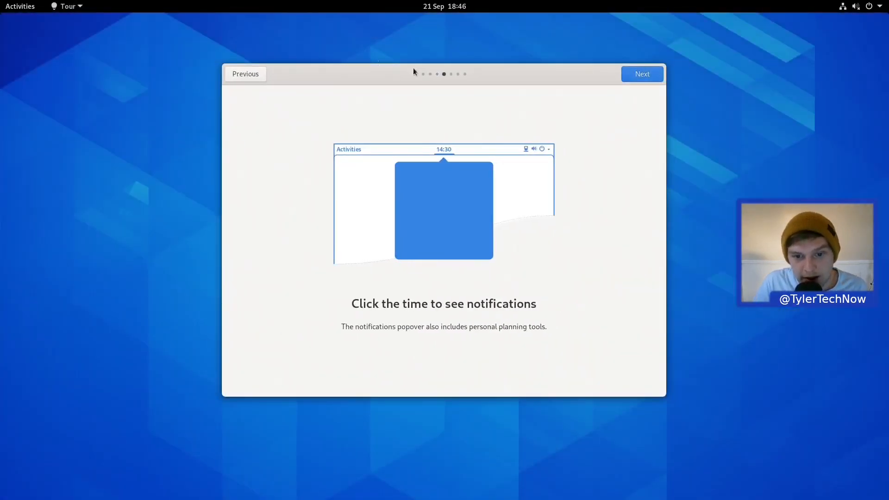
- Peek at the system status menu, then continue the tour to the Software apps page
left_click(443, 7)
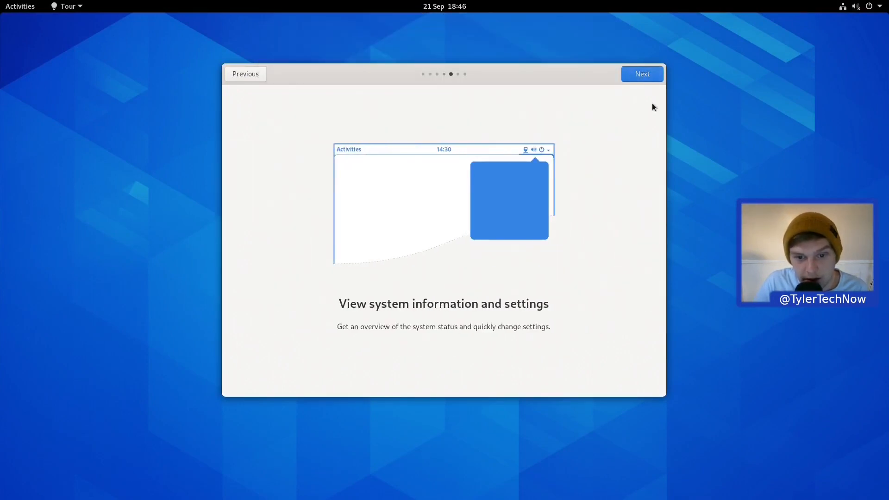
left_click(855, 7)
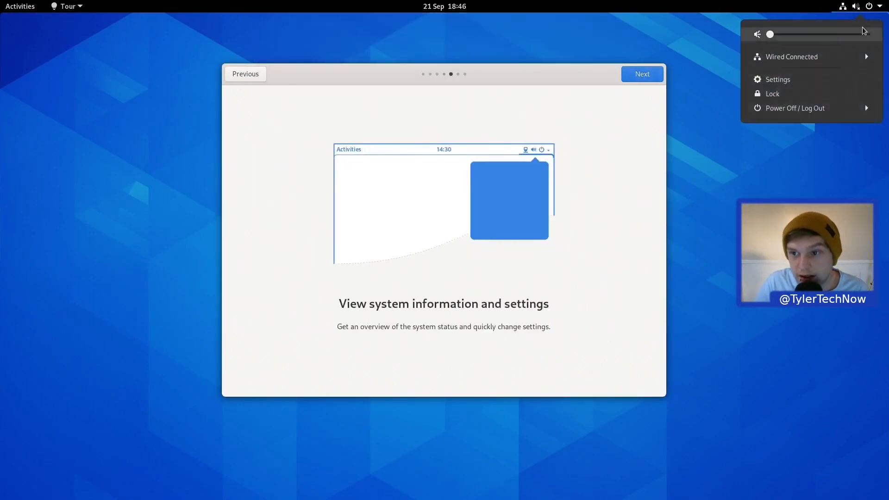
left_click(614, 97)
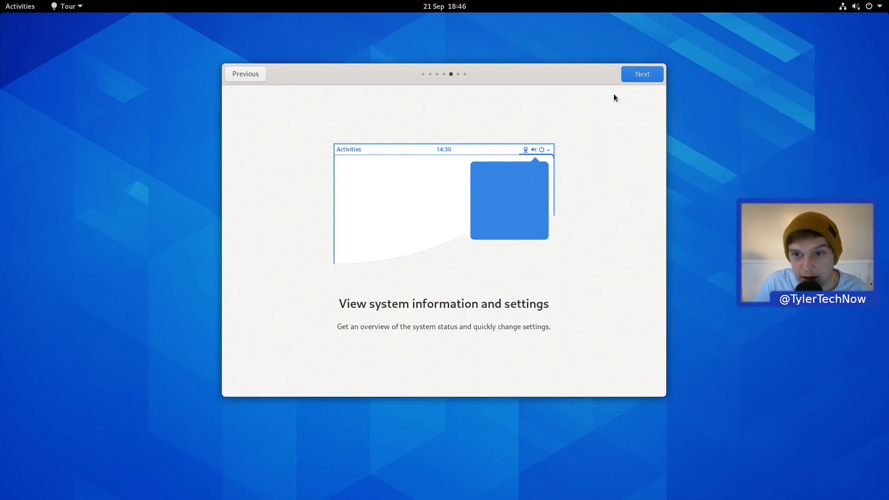
left_click(641, 74)
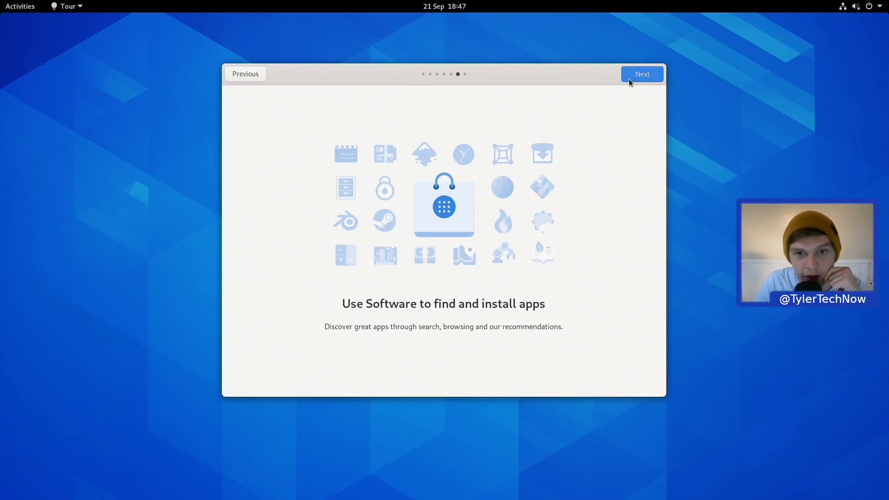
- Finish the tour and follow the Software Upgrade Available notification to the Updates page
left_click(641, 74)
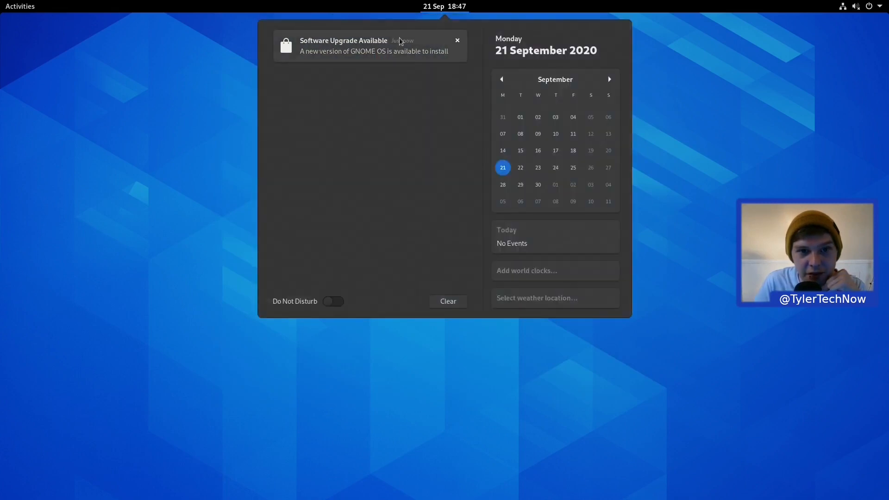
left_click(344, 45)
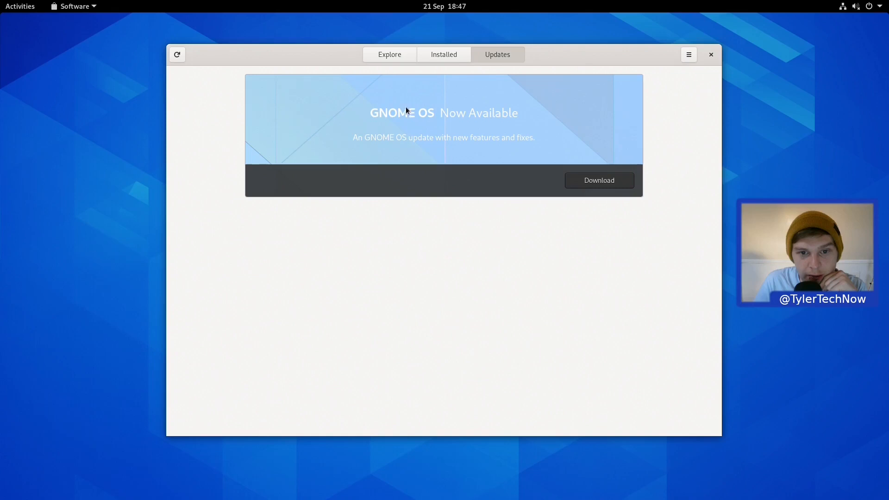
mouse_move(448, 150)
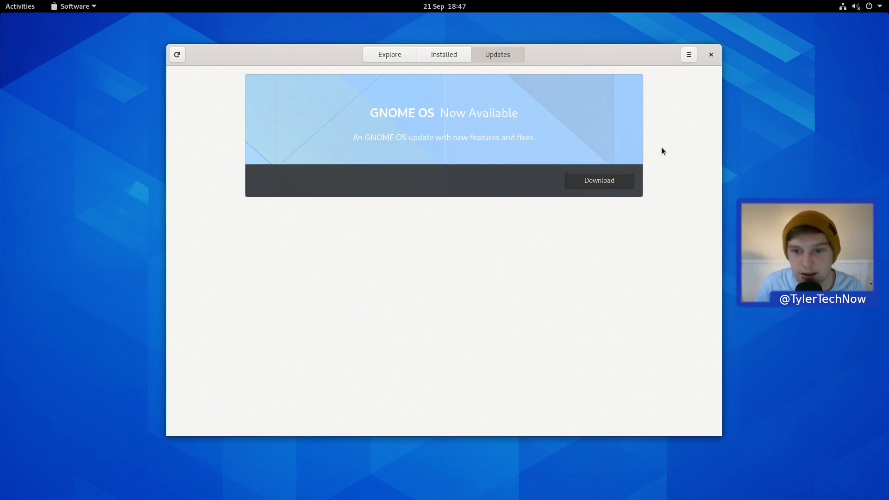
left_click(599, 180)
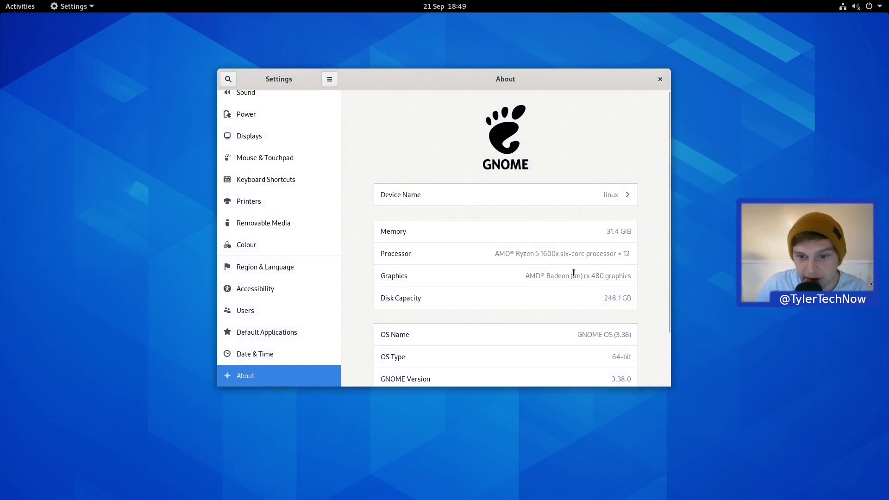
- Scroll through the About details down to the Wayland windowing system, then close Settings
scroll("down", 3)
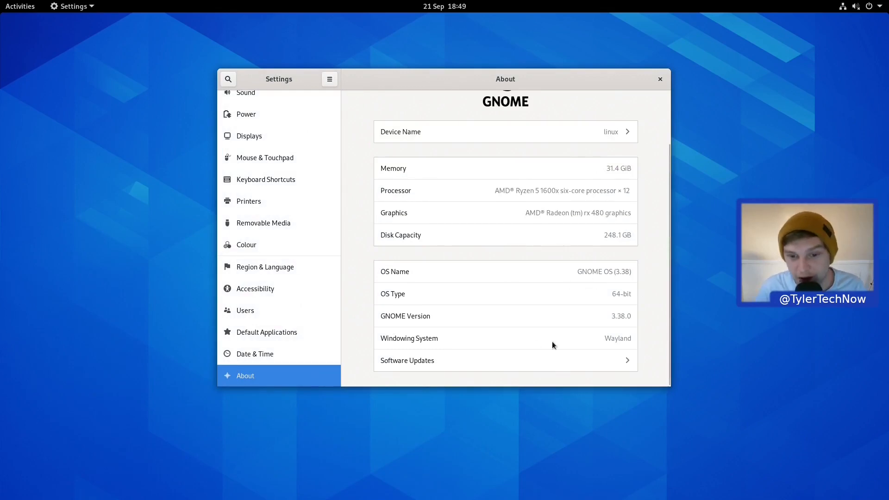
mouse_move(627, 331)
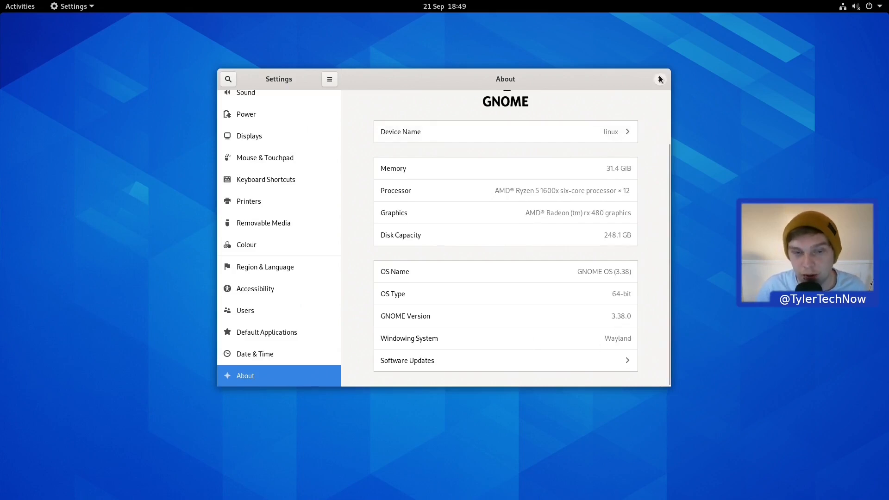
left_click(659, 78)
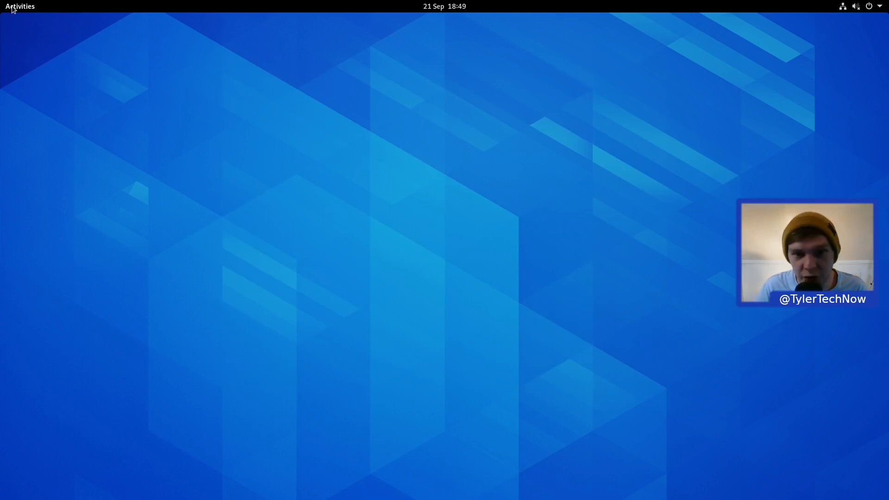
- Enter the Activities overview to browse installed applications
left_click(19, 6)
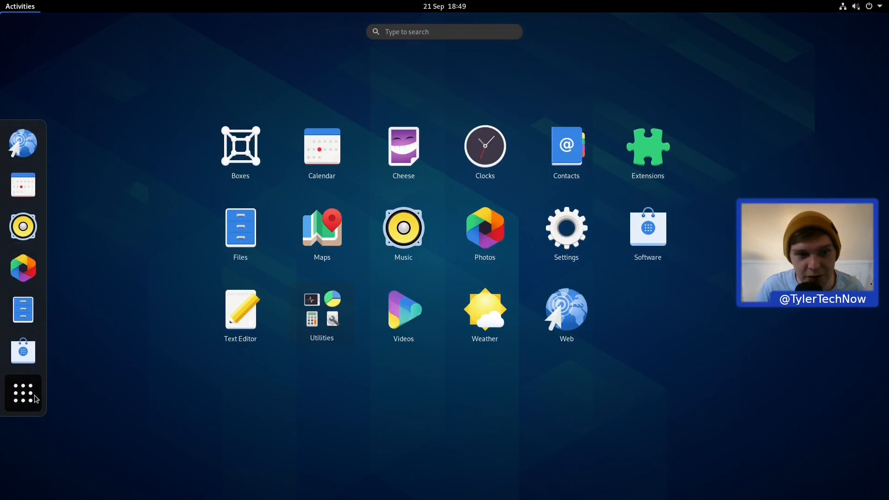
mouse_move(321, 150)
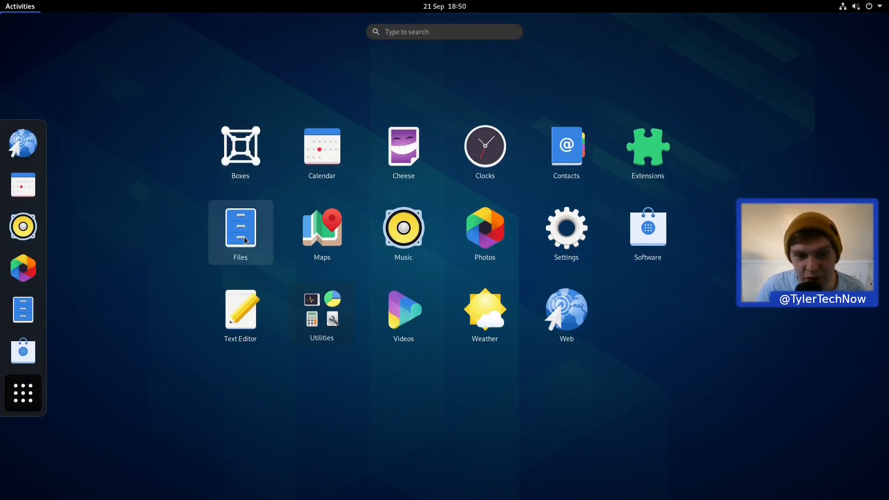
mouse_move(484, 314)
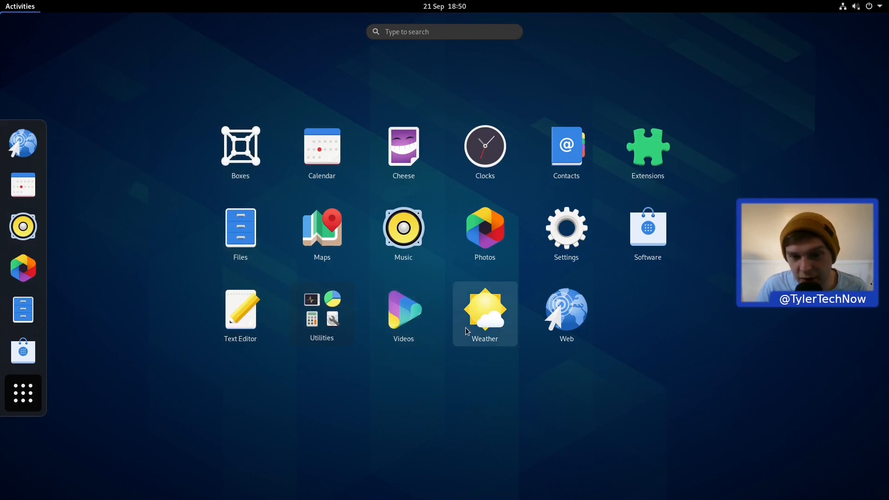
mouse_move(566, 313)
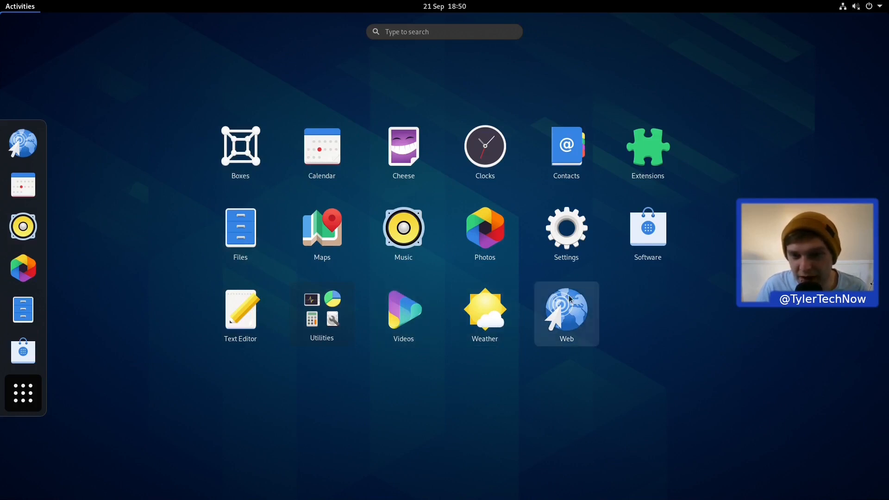
mouse_move(569, 310)
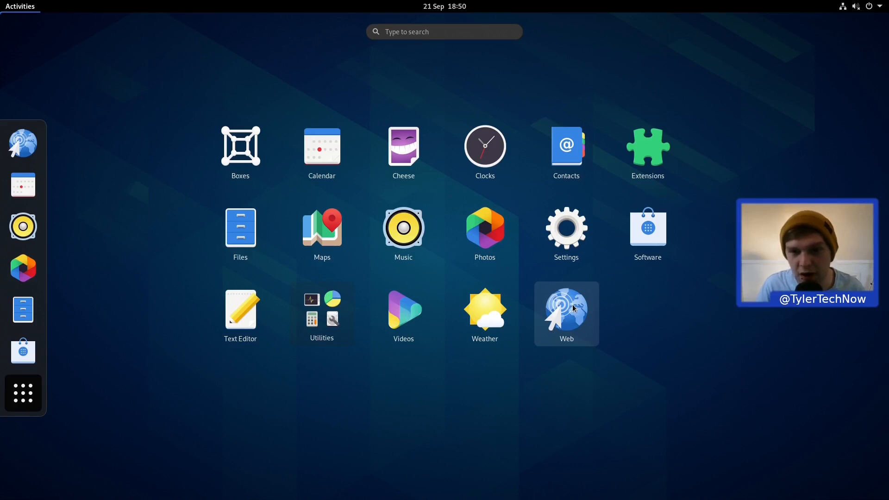
mouse_move(566, 232)
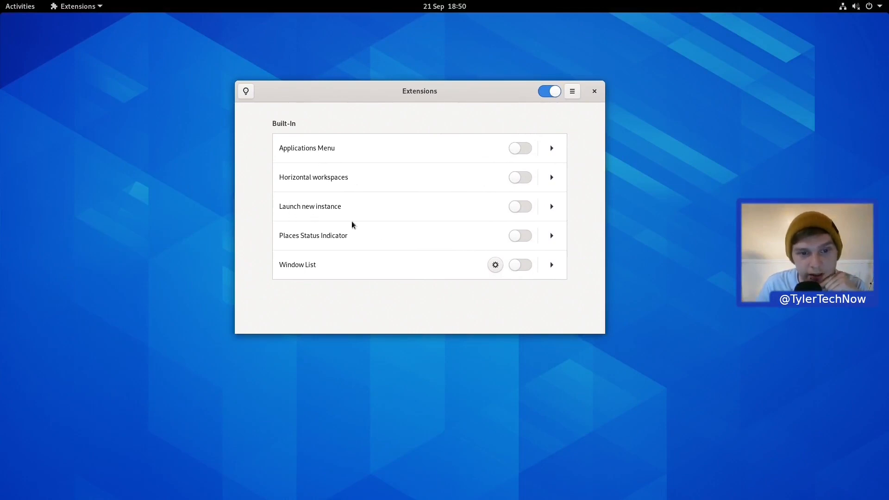
mouse_move(337, 237)
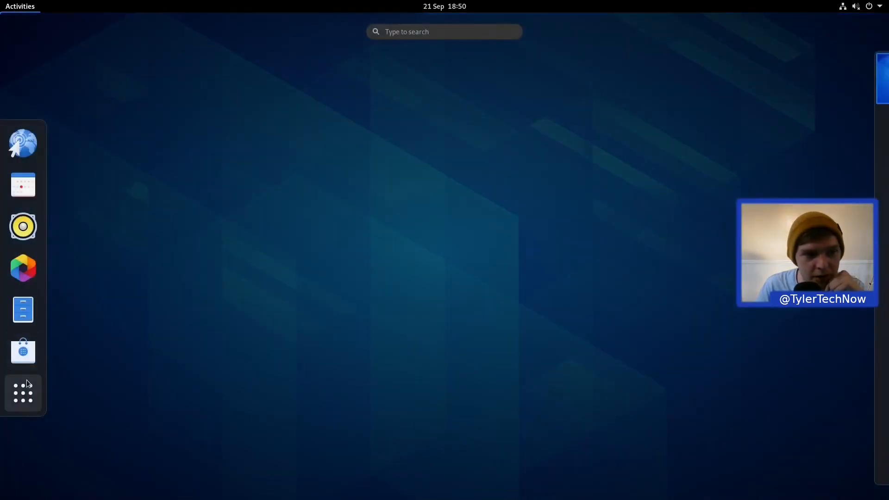
- Launch System Monitor from the Utilities group and show the Resources graphs
left_click(23, 392)
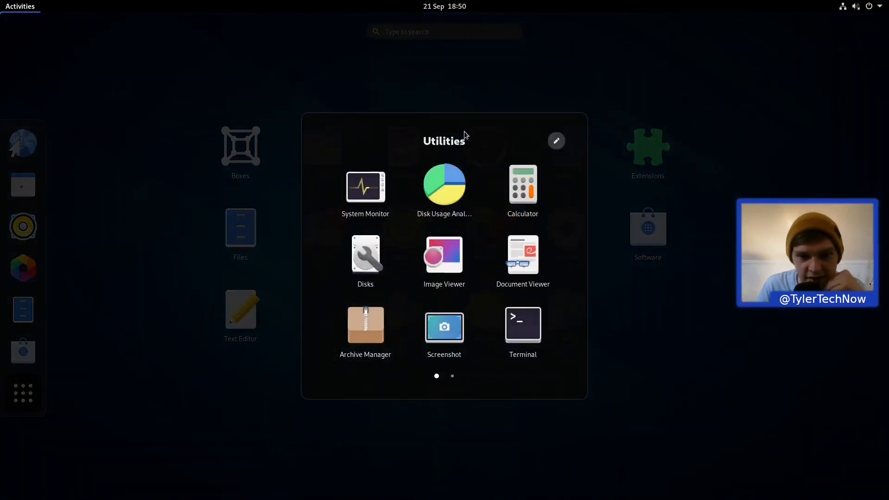
mouse_move(365, 254)
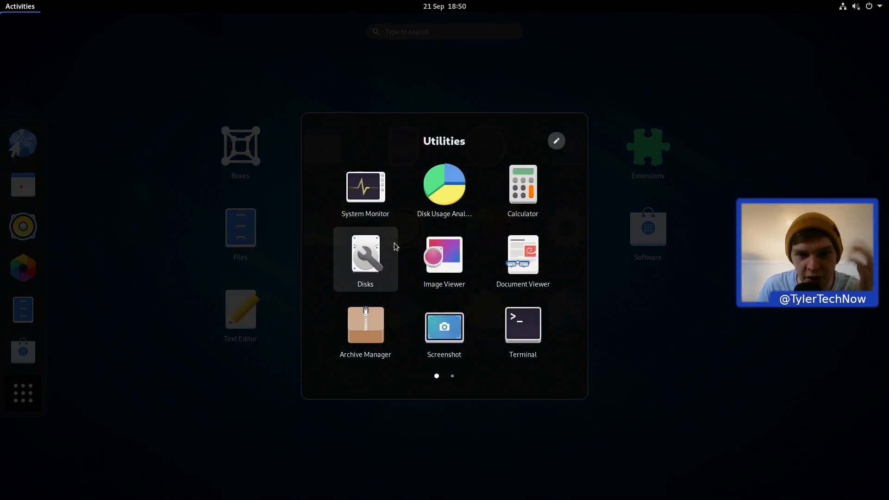
left_click(452, 375)
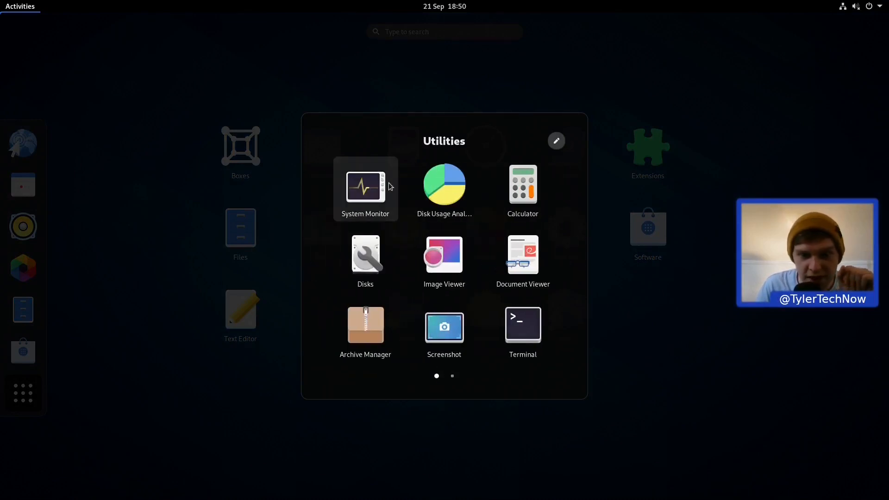
left_click(365, 185)
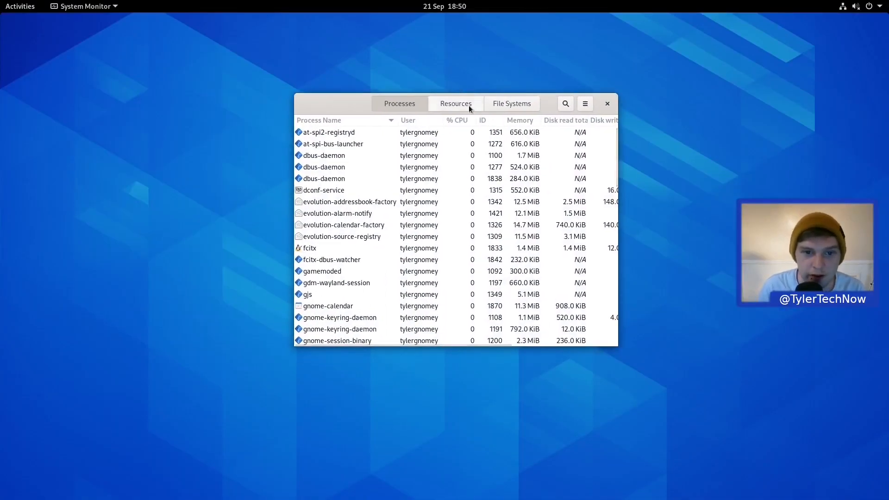
left_click(456, 103)
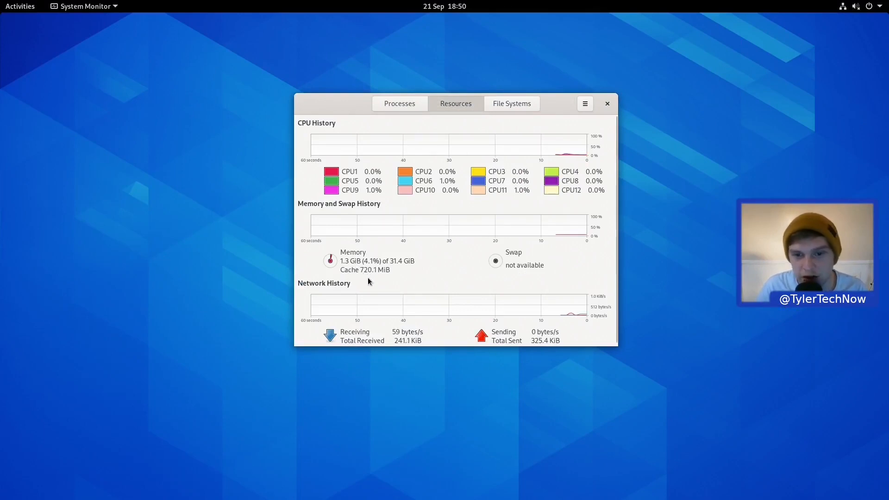
- Close System Monitor, launch Software via 'soft' search and review the Software Repositories list
left_click(607, 102)
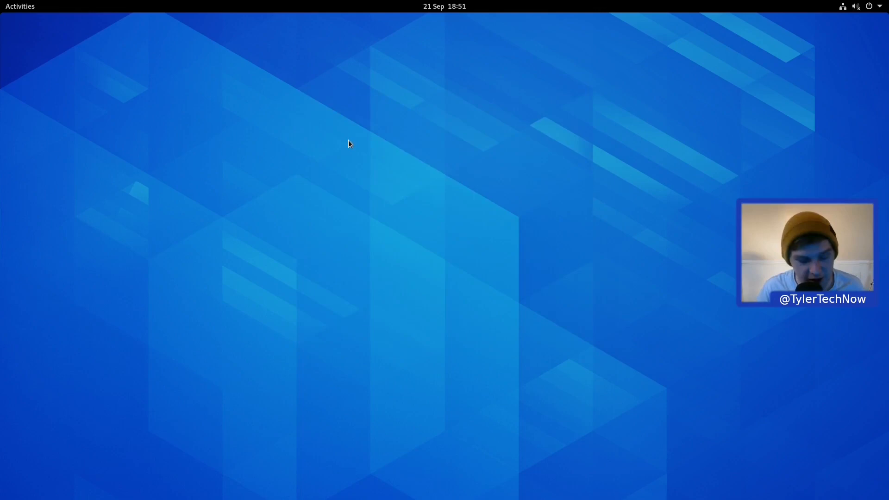
type("soft")
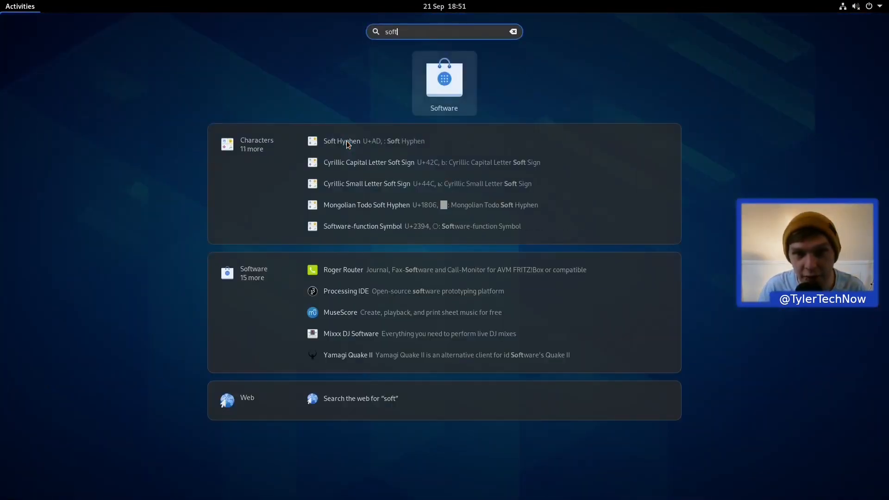
left_click(444, 82)
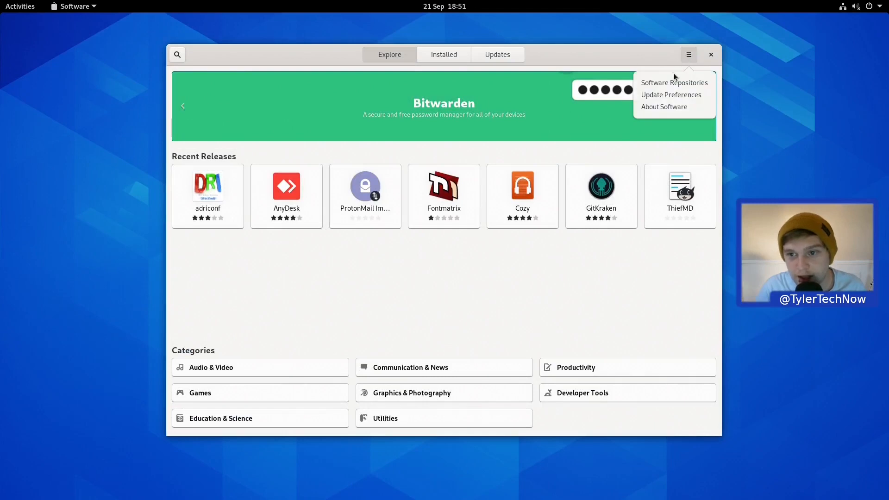
left_click(674, 83)
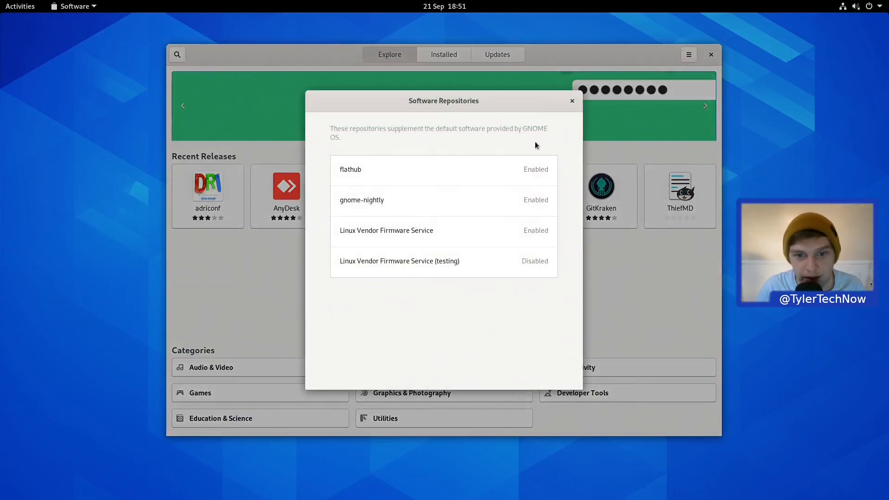
mouse_move(332, 154)
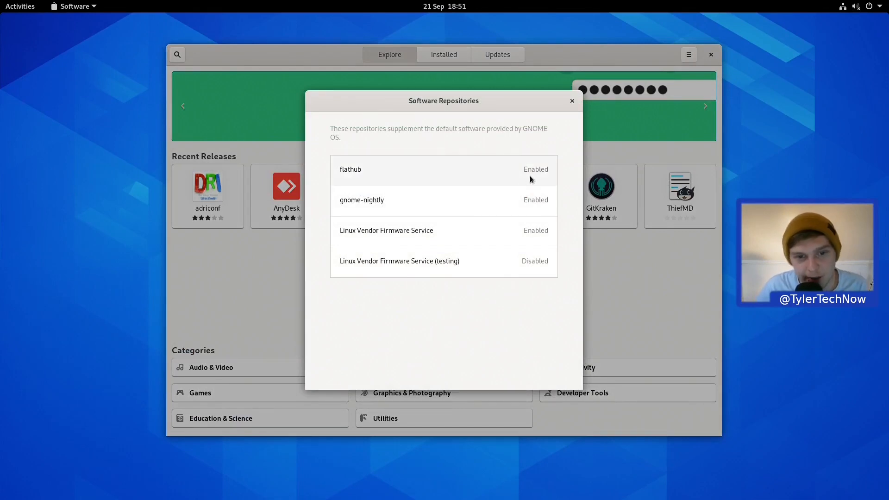
mouse_move(534, 200)
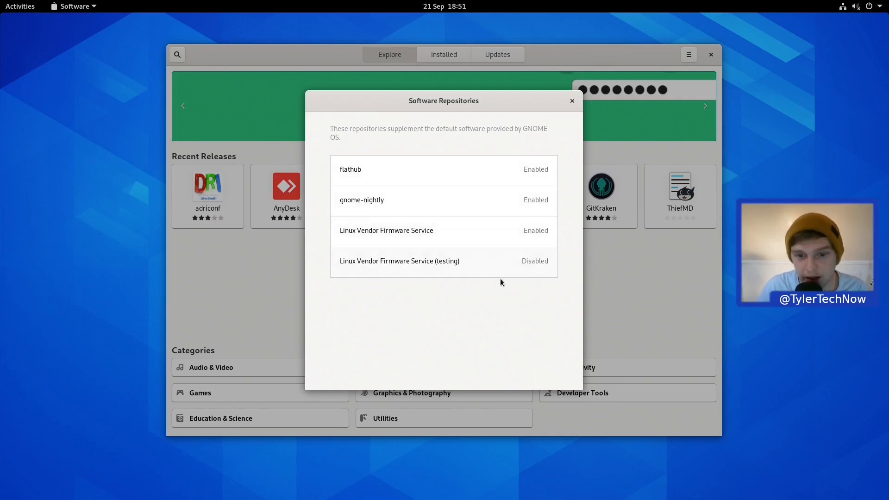
mouse_move(631, 110)
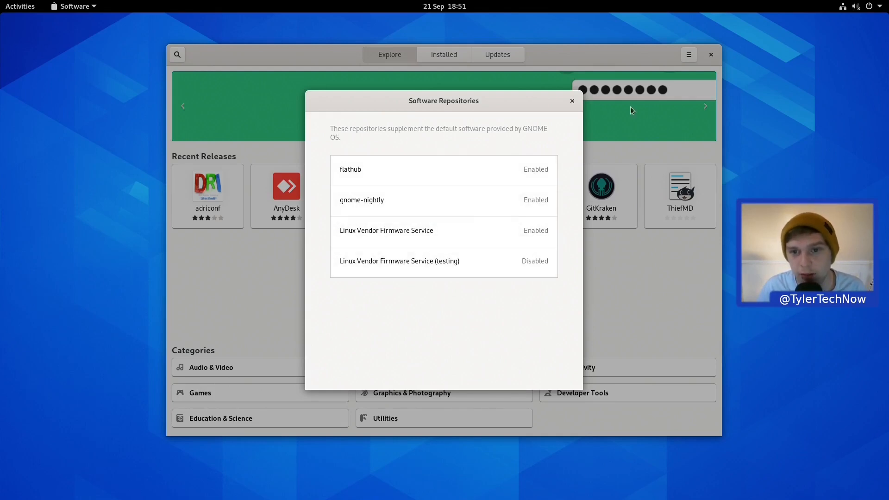
left_click(571, 100)
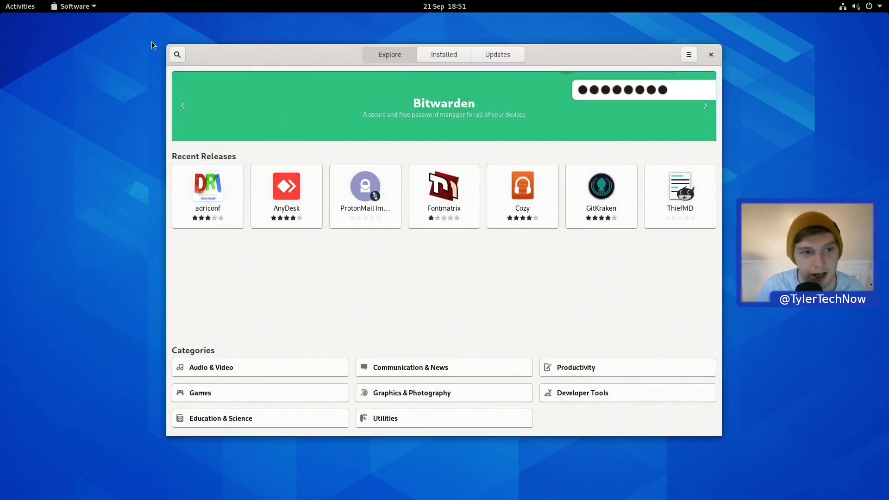
- Search the store for 'firef' and view Firefox 80.0.1 details showing source dl.flathub.org
left_click(177, 55)
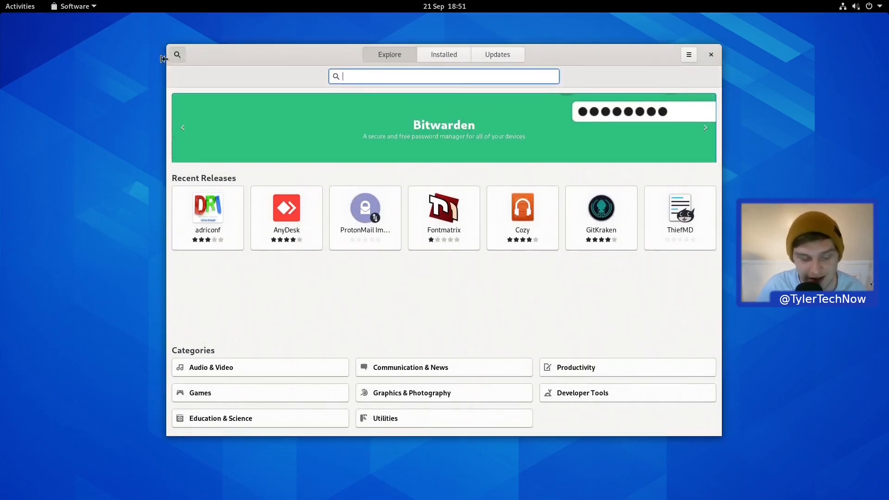
type("firef")
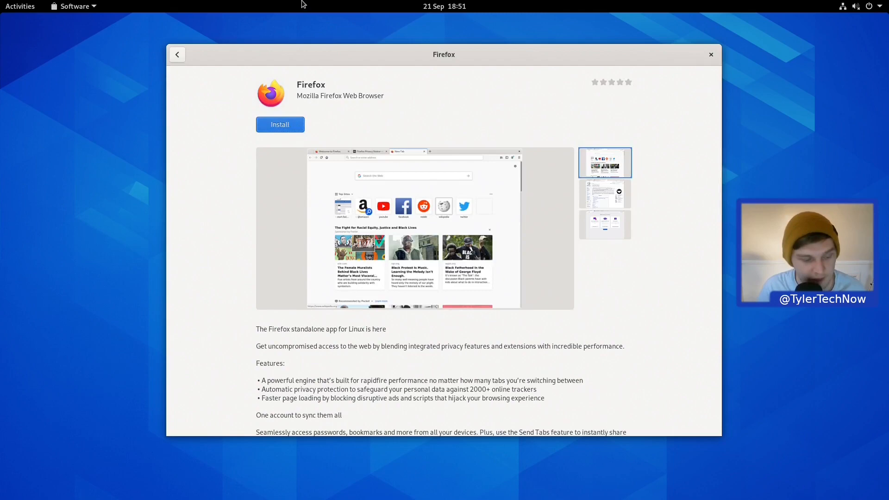
scroll("down", 3)
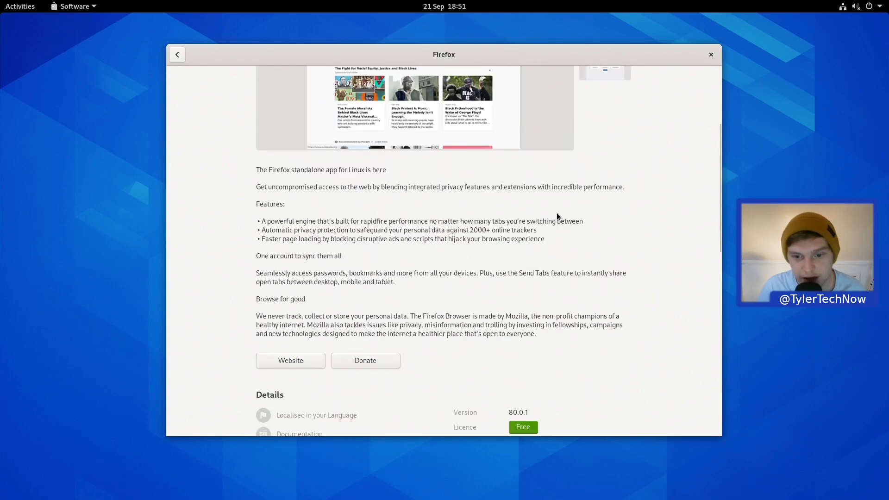
scroll("down", 3)
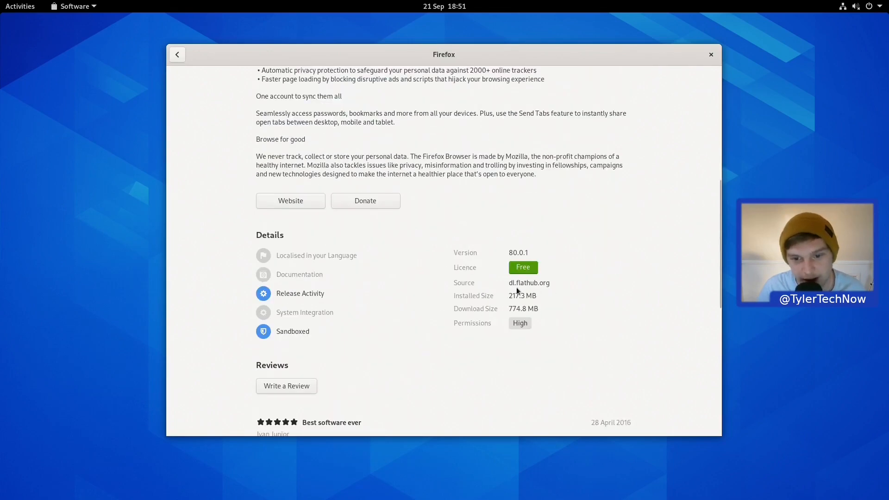
double_click(529, 283)
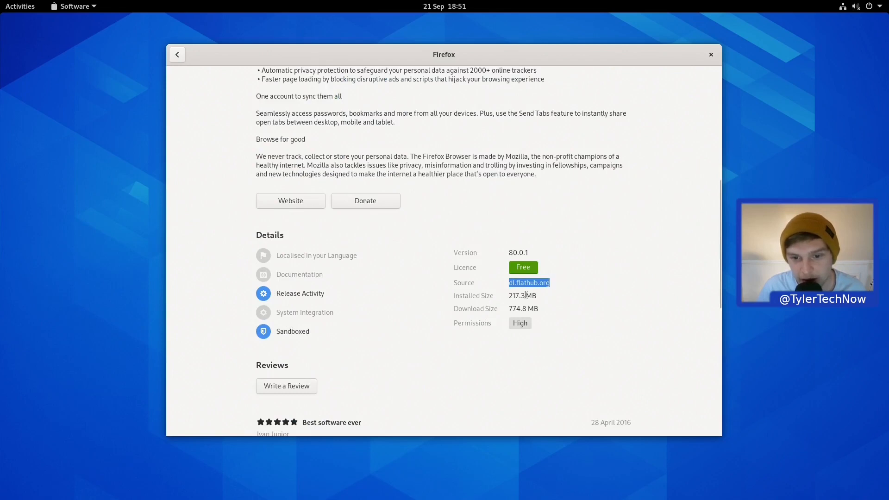
mouse_move(532, 306)
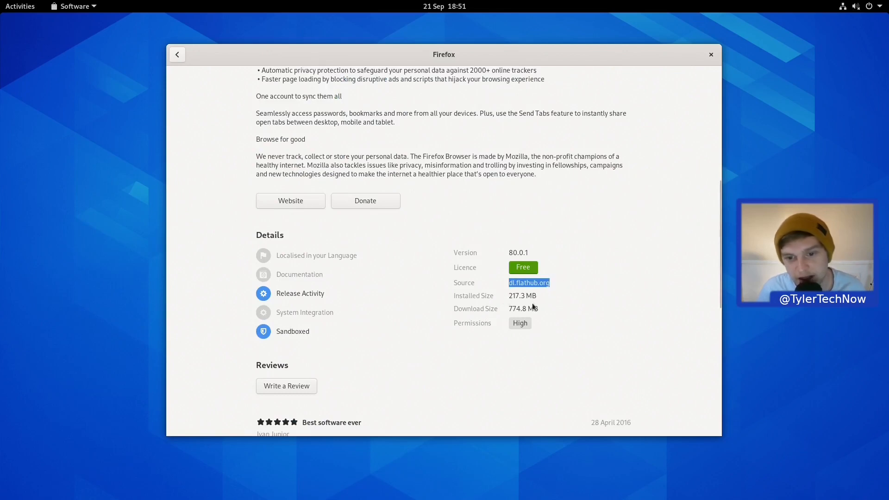
mouse_move(504, 331)
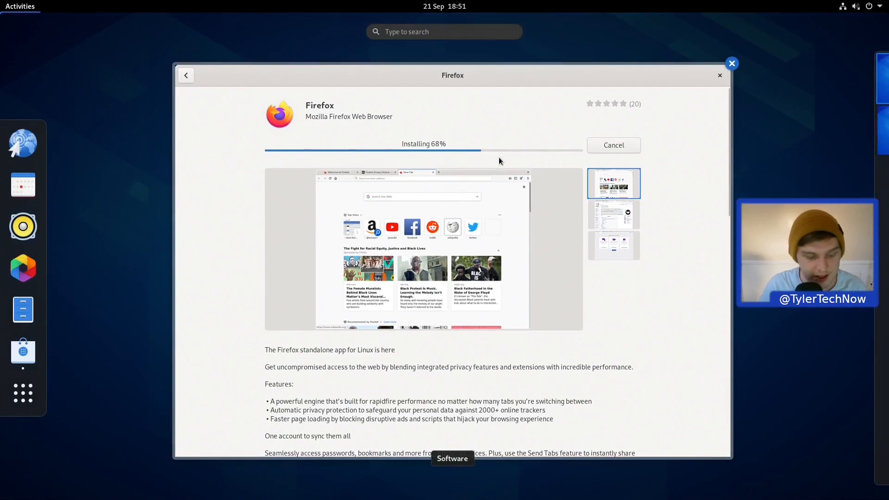
- Launch Web, check About Web shows 3.38.0 and open its project website
type("wen")
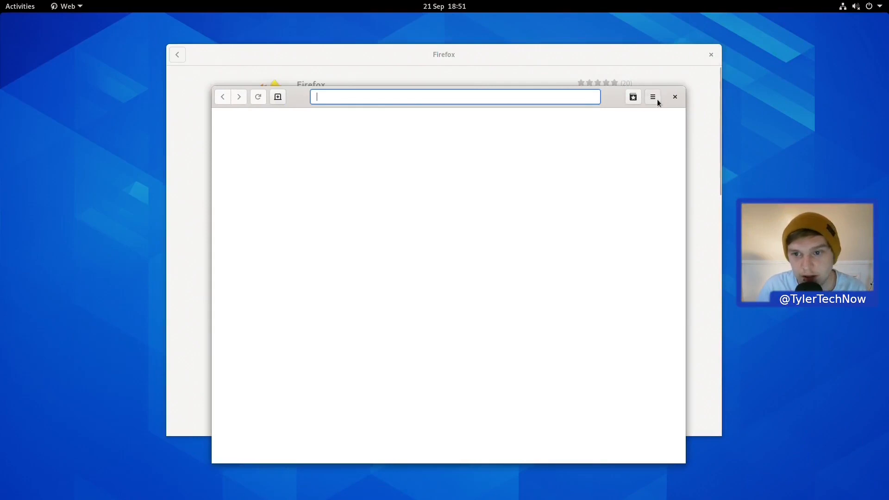
left_click(652, 96)
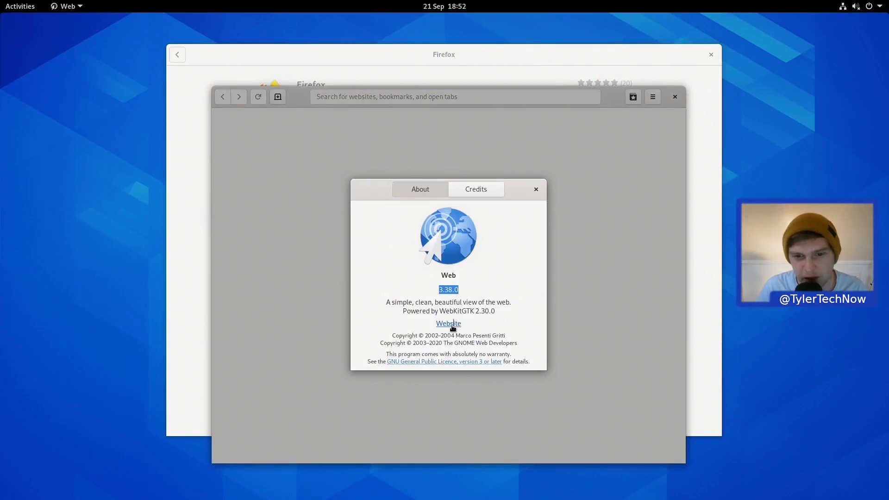
left_click(448, 324)
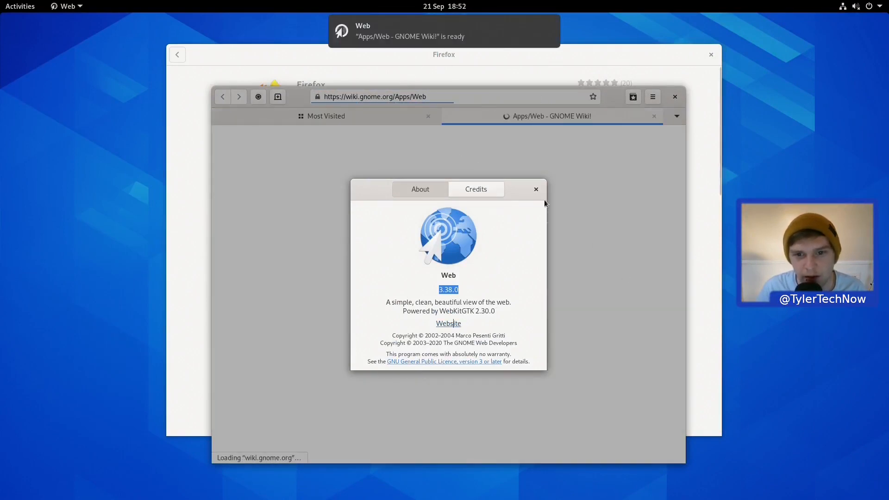
left_click(536, 189)
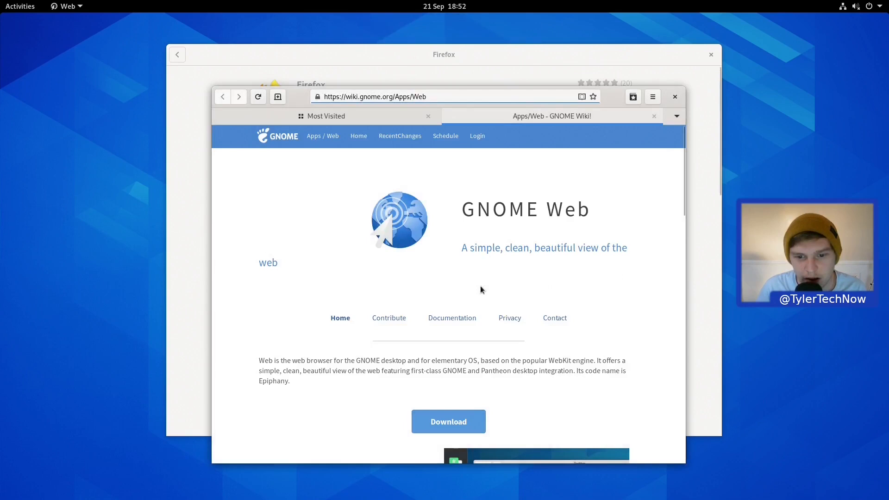
- Read down the GNOME Web wiki page, then launch Firefox to its welcome page
scroll("down", 3)
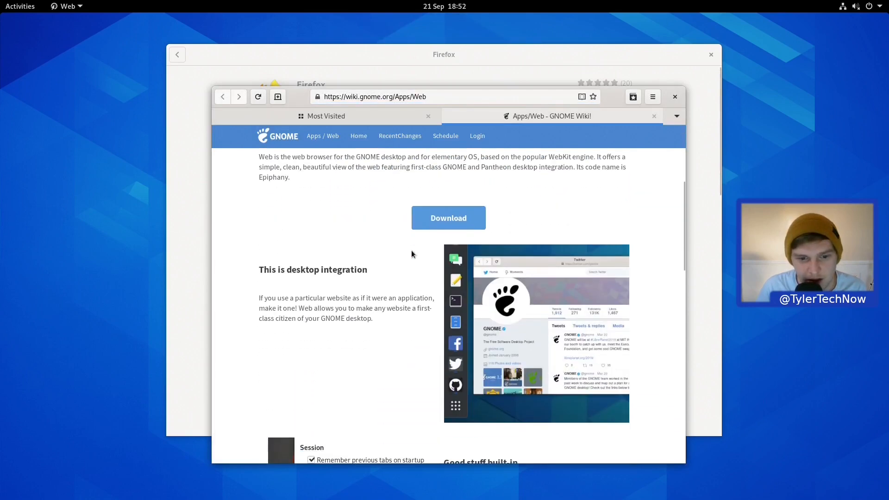
scroll("down", 3)
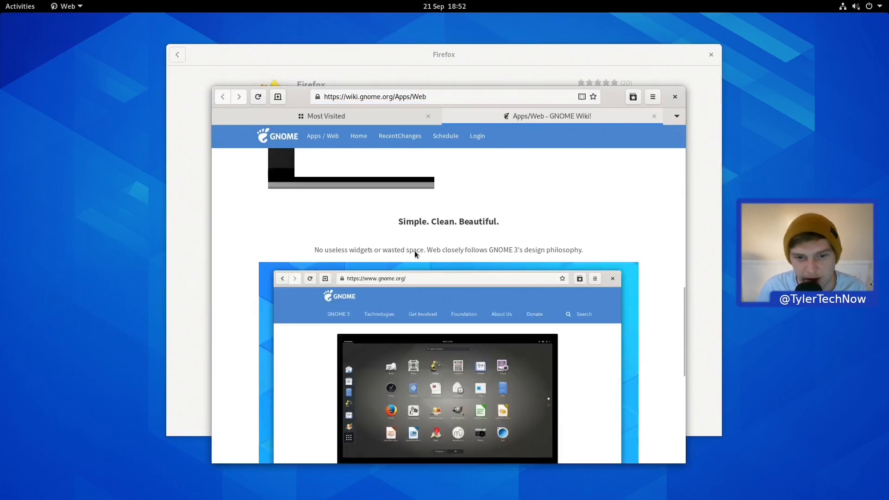
scroll("down", 3)
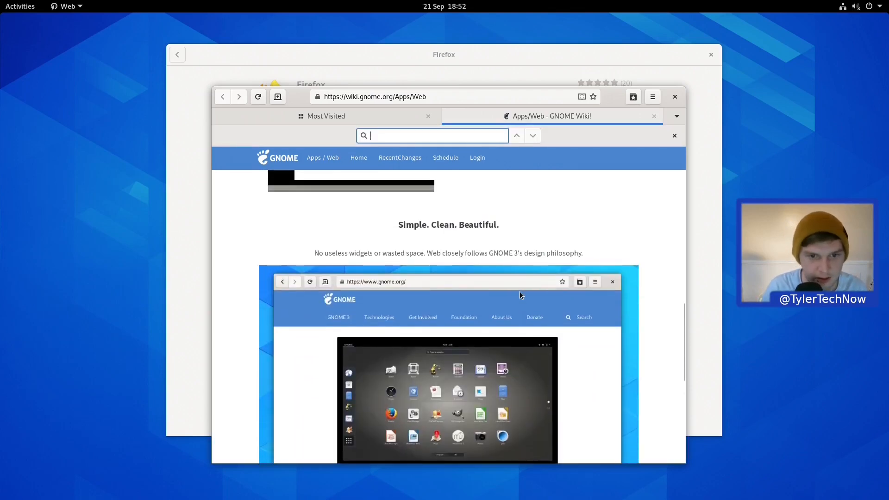
type("epip")
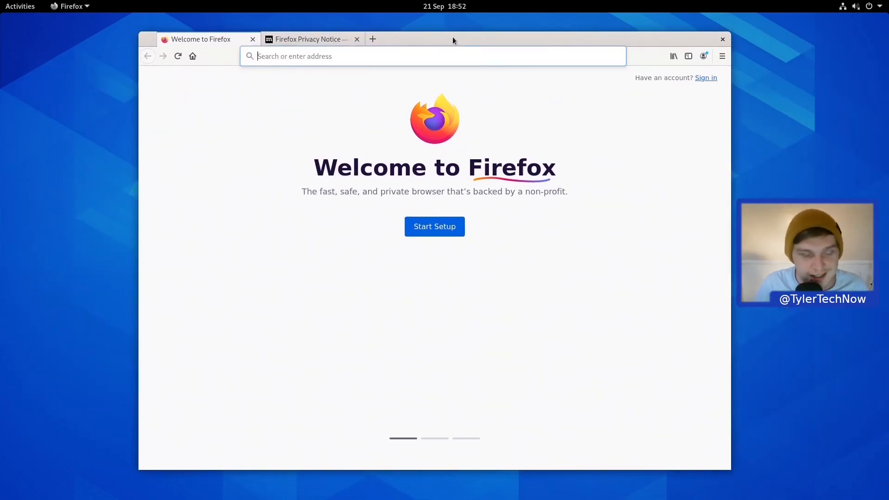
- Search Google in Firefox for gnome extensions and view the Extensions app's list of built-in extensions
left_click(432, 55)
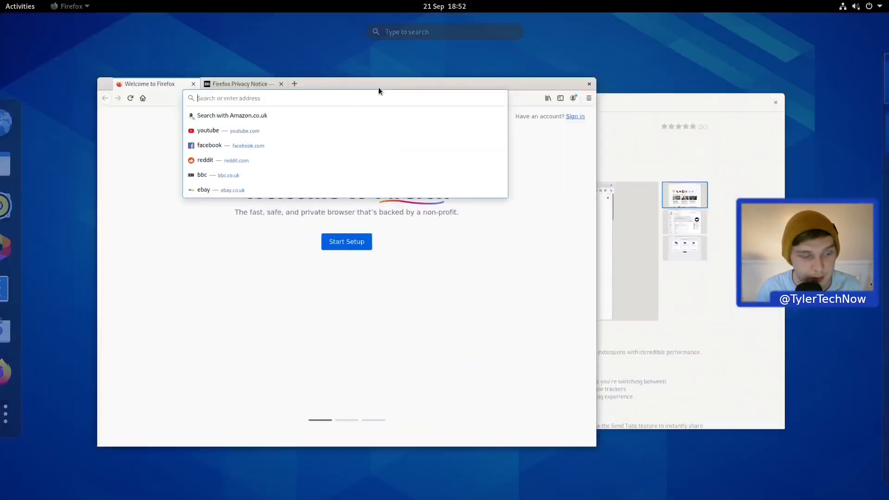
type("gnome+extensions")
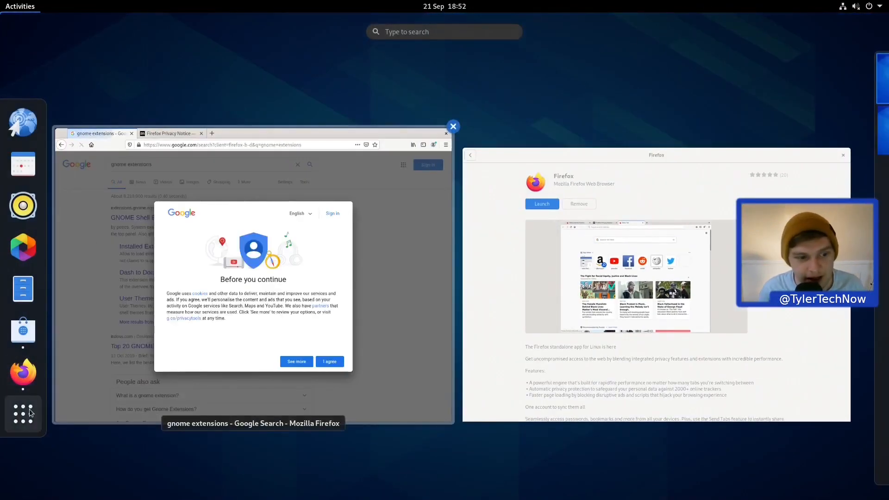
left_click(22, 414)
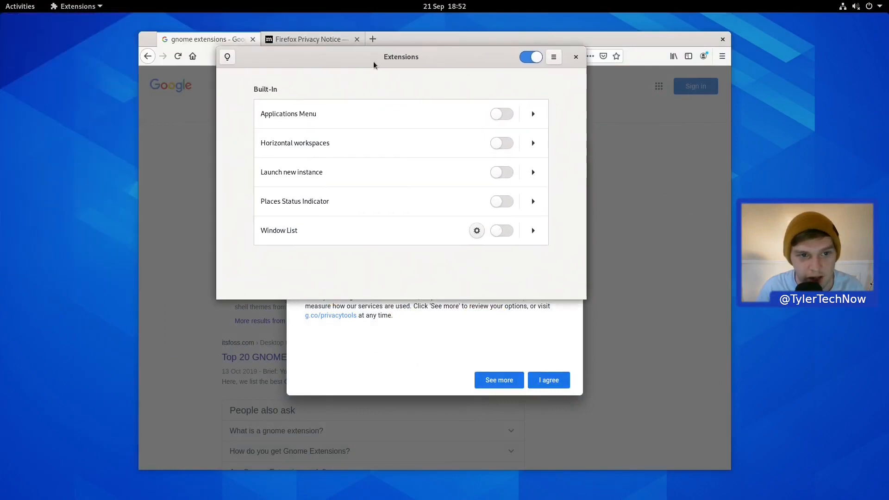
left_click(227, 56)
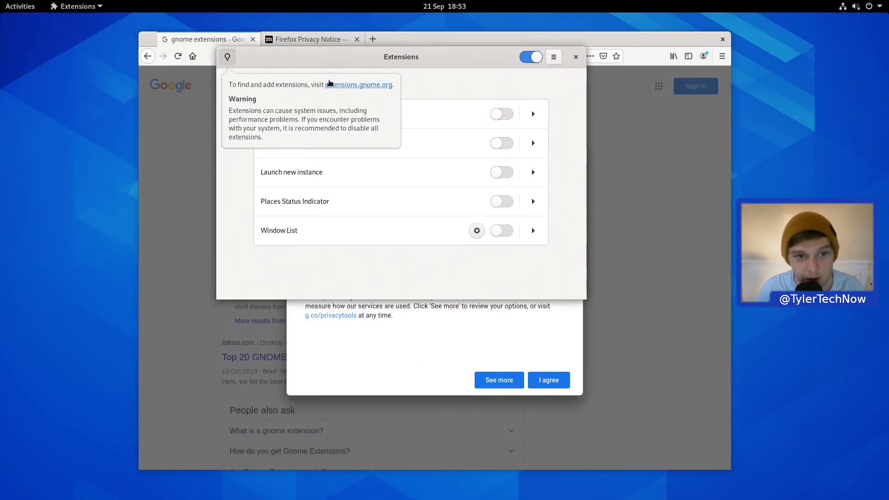
mouse_move(325, 97)
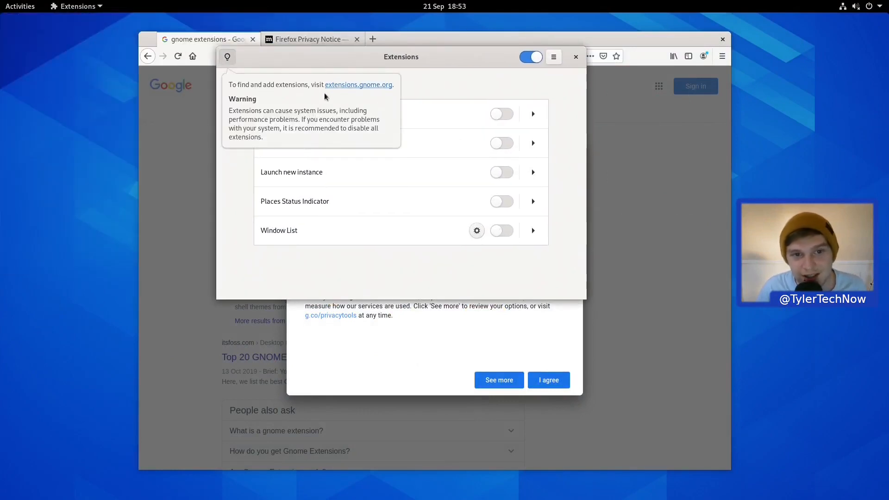
mouse_move(221, 113)
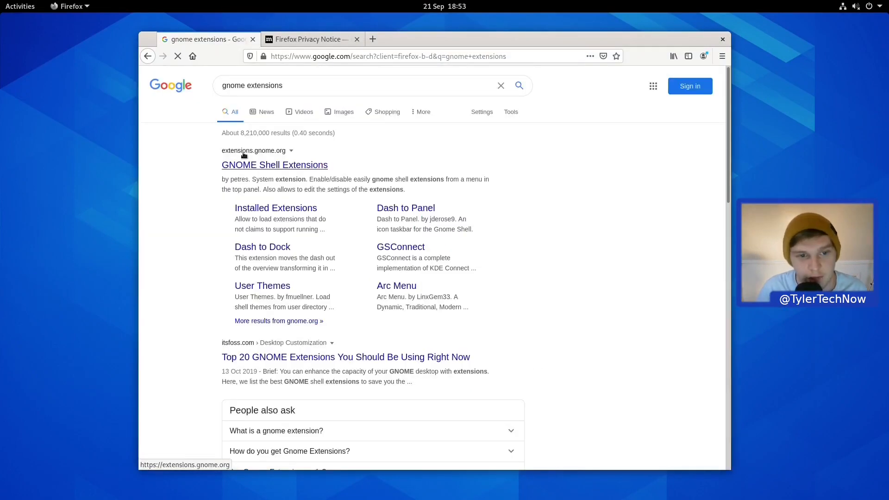
- Visit extensions.gnome.org, allow its add-on, and read through the connector installation guide
left_click(274, 164)
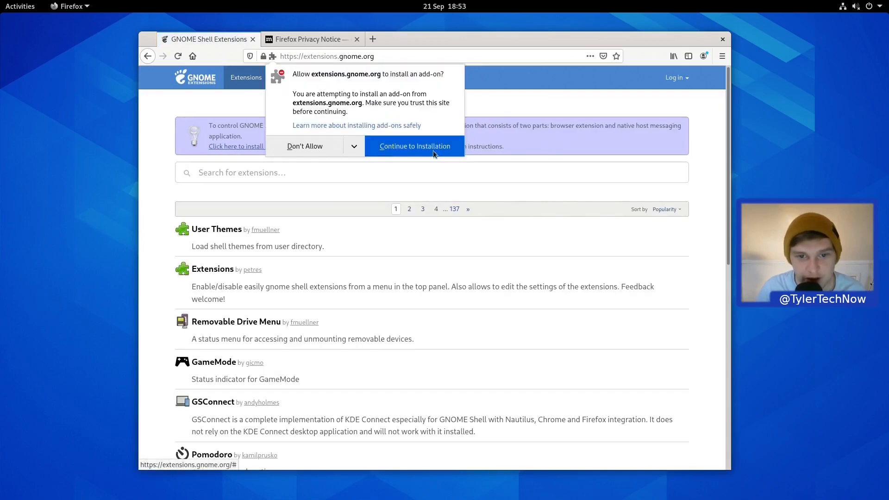
left_click(414, 145)
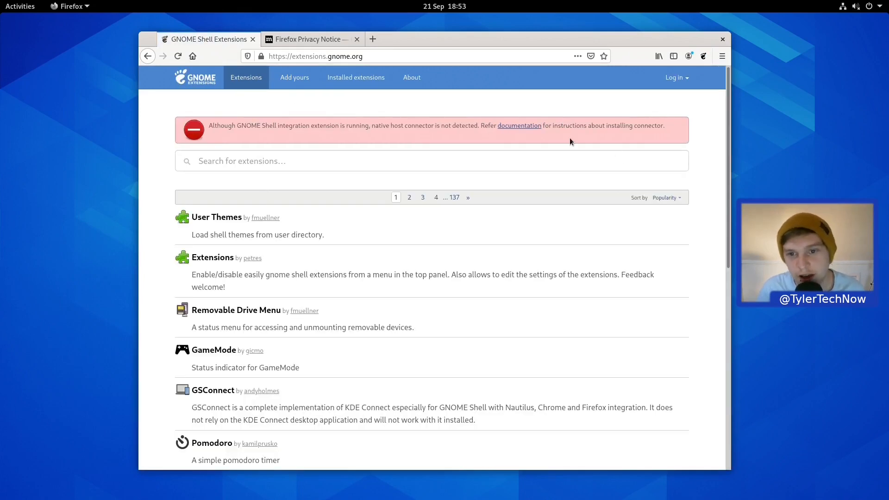
left_click(518, 125)
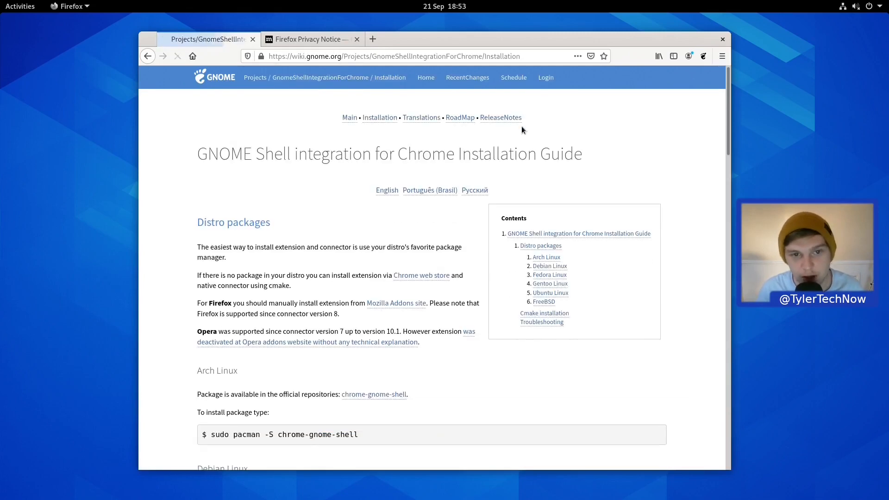
scroll("down", 3)
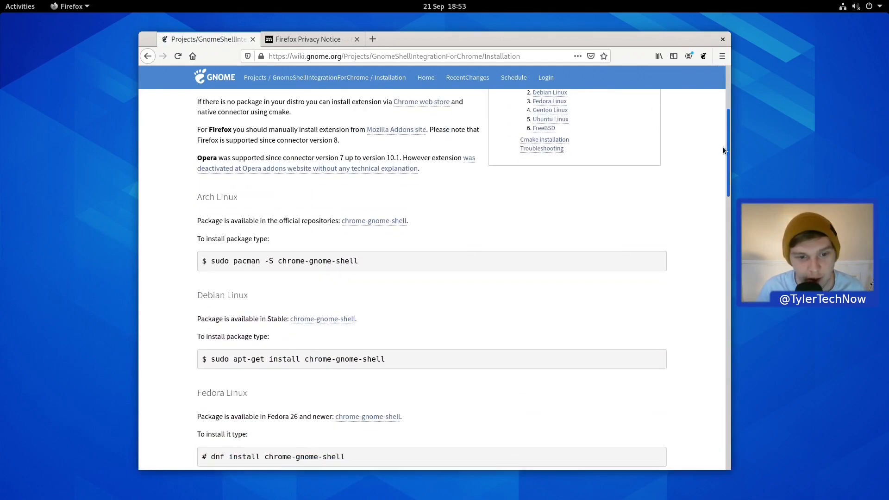
scroll("down", 3)
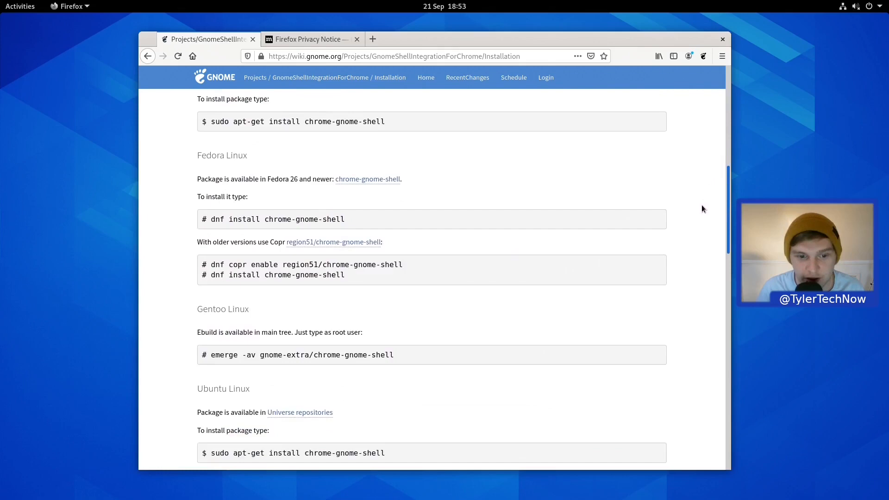
scroll("down", 3)
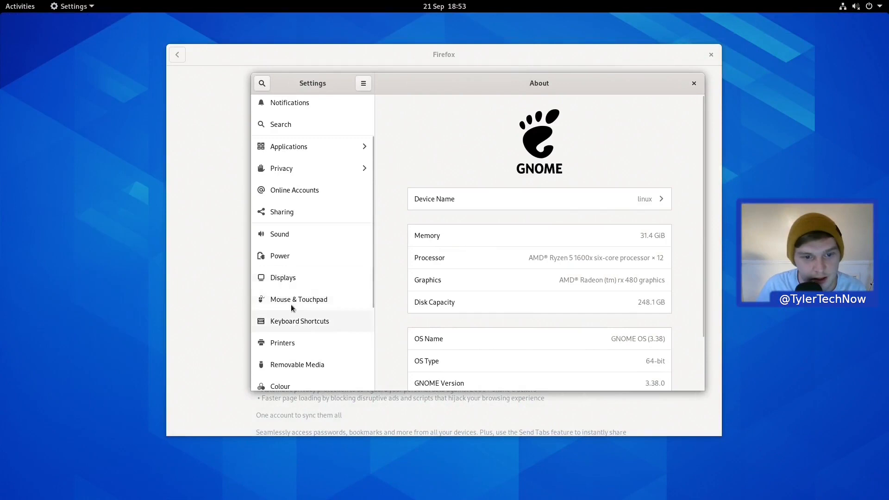
- Set the Sound output device to HDMI / DisplayPort audio
left_click(279, 234)
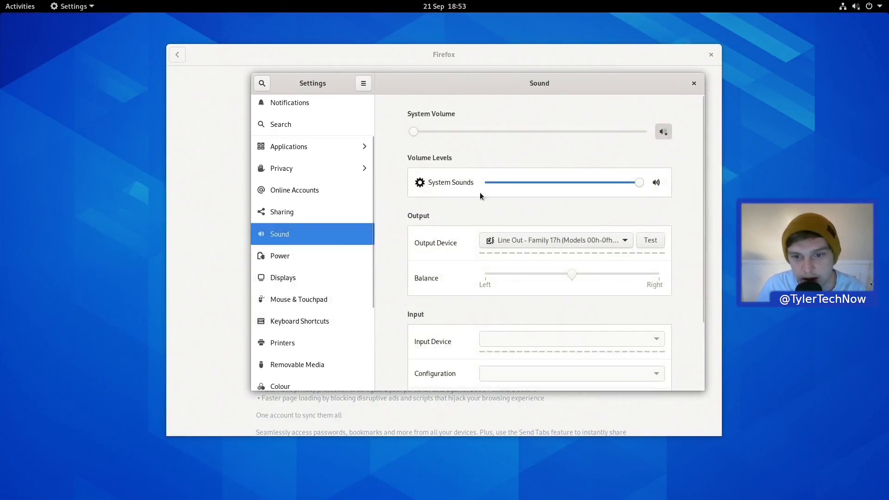
left_click(567, 240)
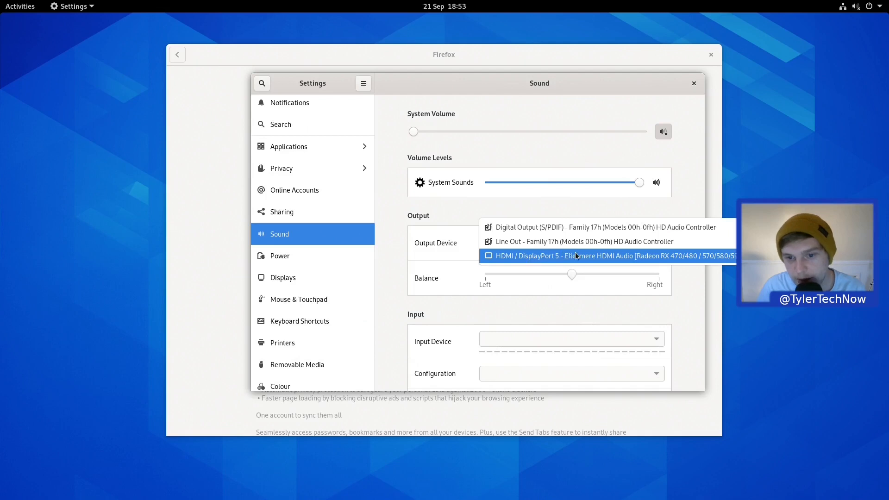
left_click(577, 255)
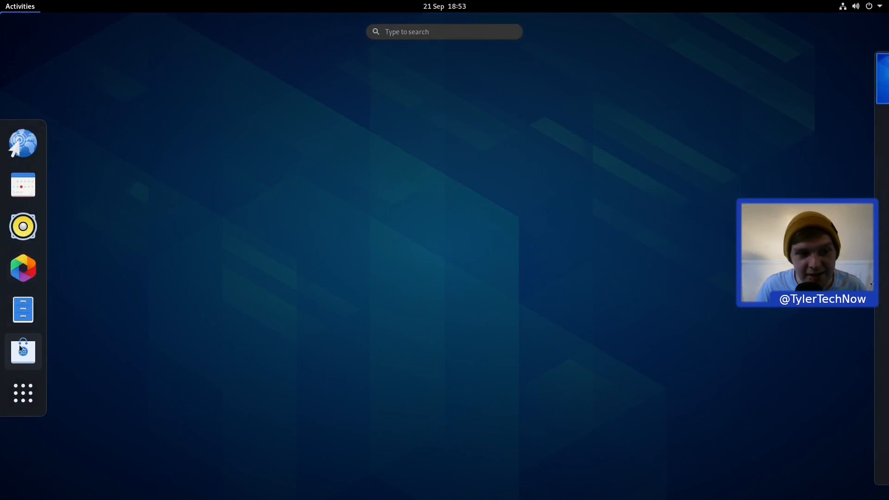
- Show the application grid listing Boxes, Music, Software, Web and other apps
left_click(22, 393)
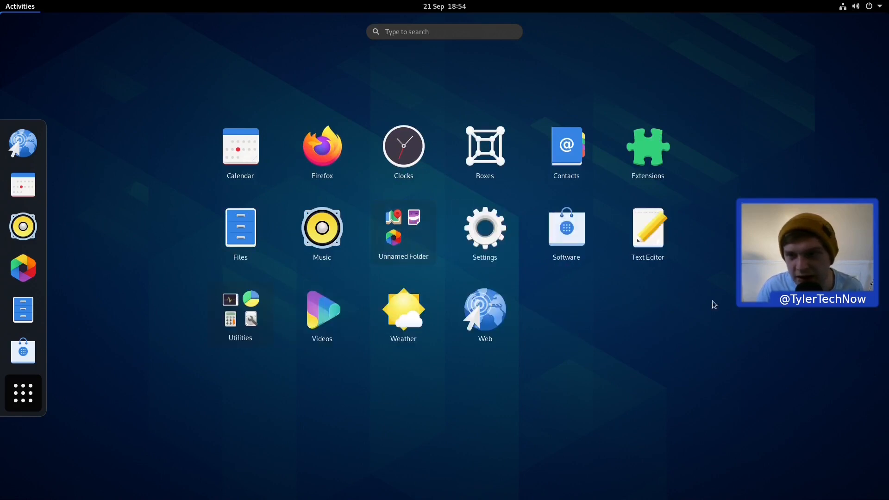
mouse_move(403, 314)
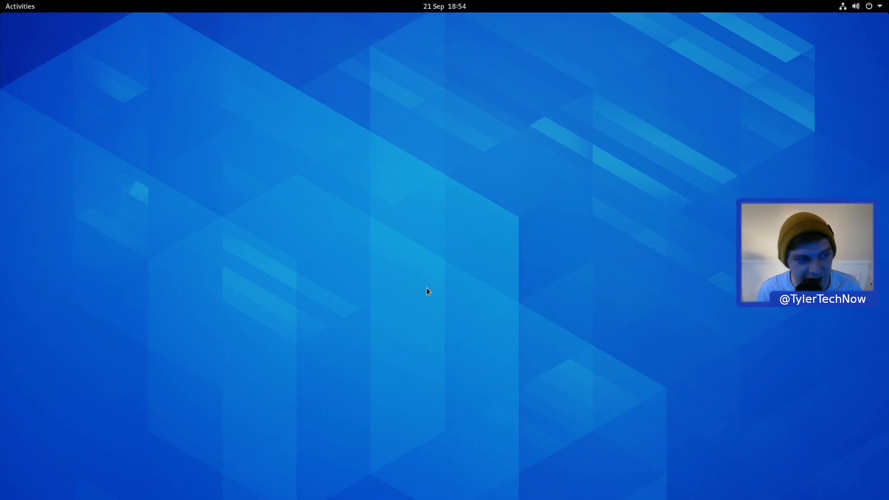
- Search Software for 'ste' and install Steam, which launches downloading Counter-Strike: Global Offensive
left_click(19, 6)
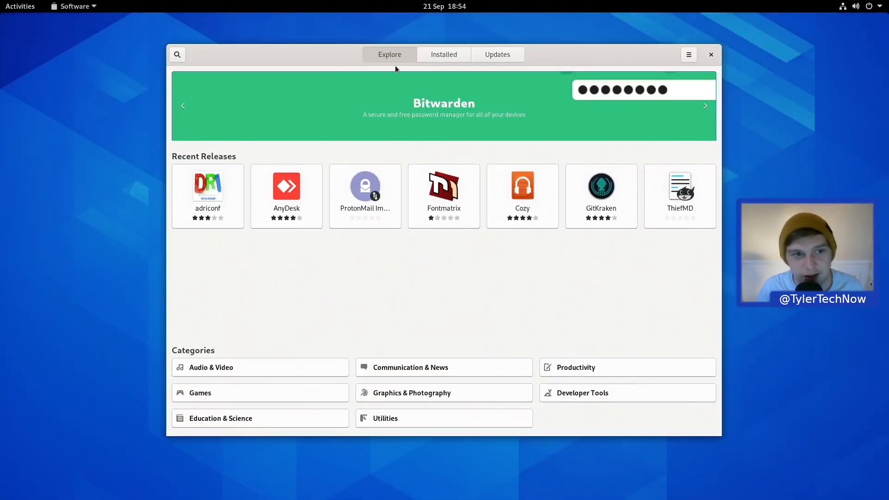
type("ste")
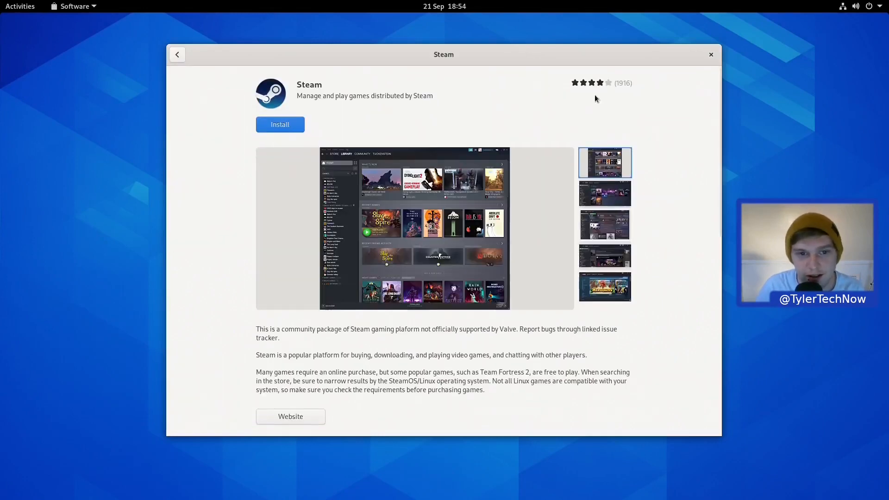
left_click(280, 124)
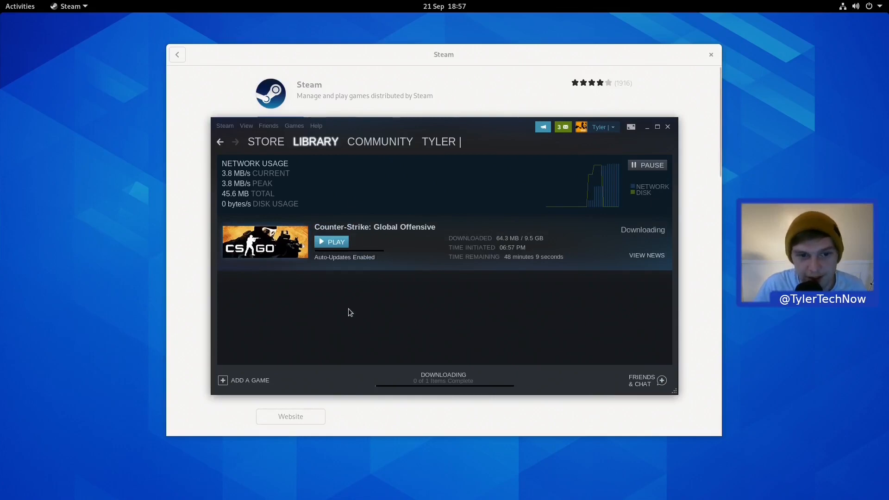
mouse_move(596, 111)
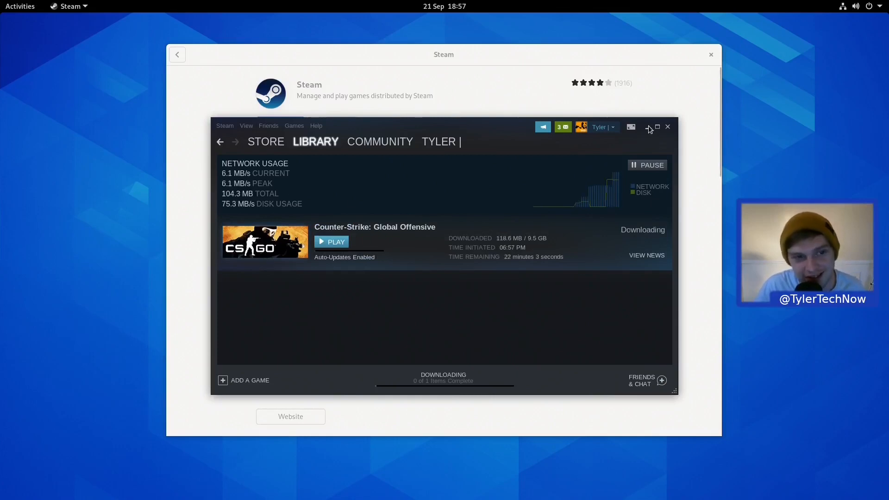
- Minimize Steam during the download and return to the store's steam search results
left_click(668, 126)
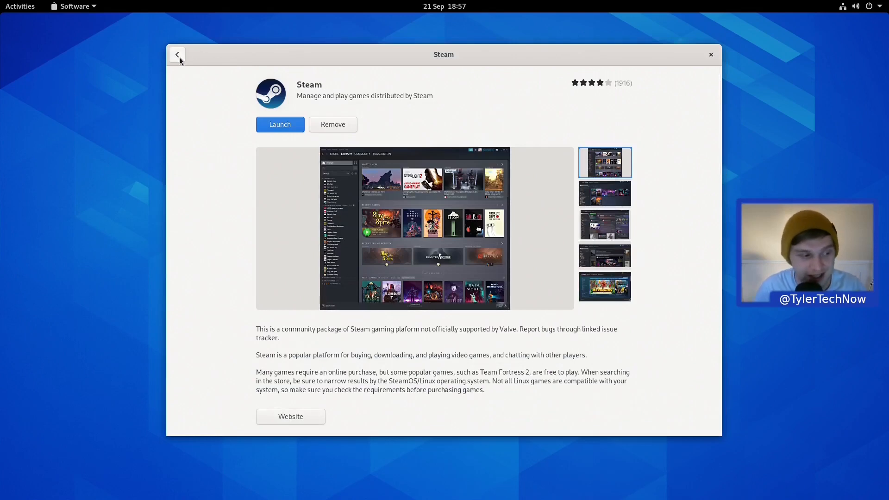
left_click(176, 54)
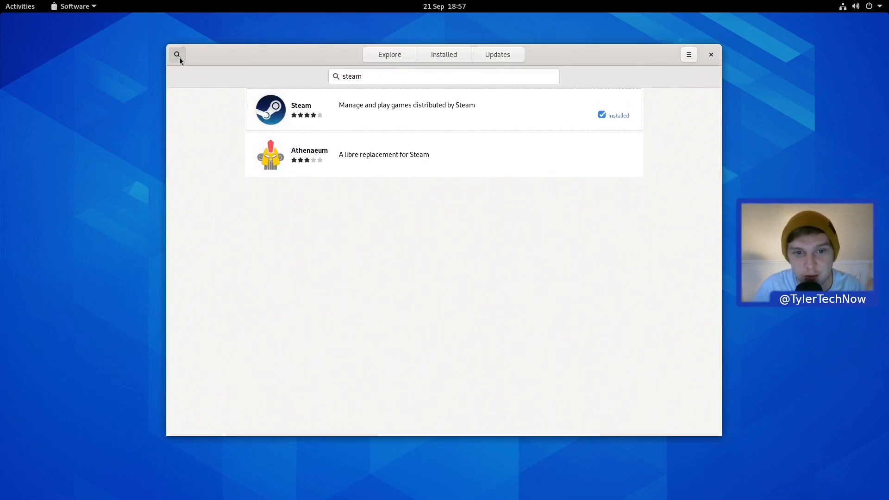
- Search Software for 'kdenlive' and start installing Kdenlive
left_click(444, 76)
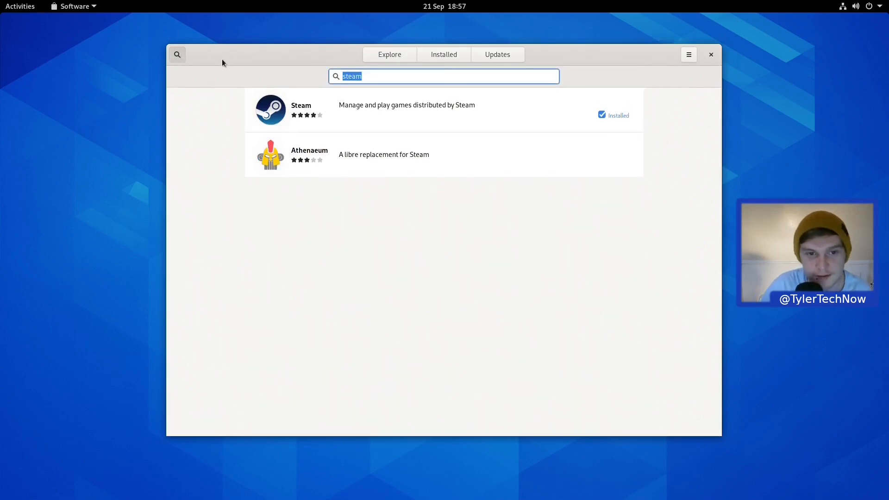
type("kdenlive")
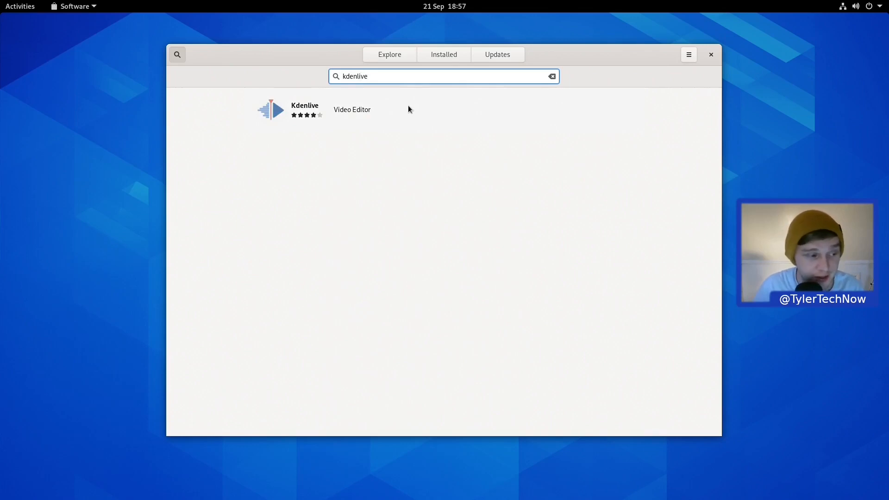
left_click(304, 109)
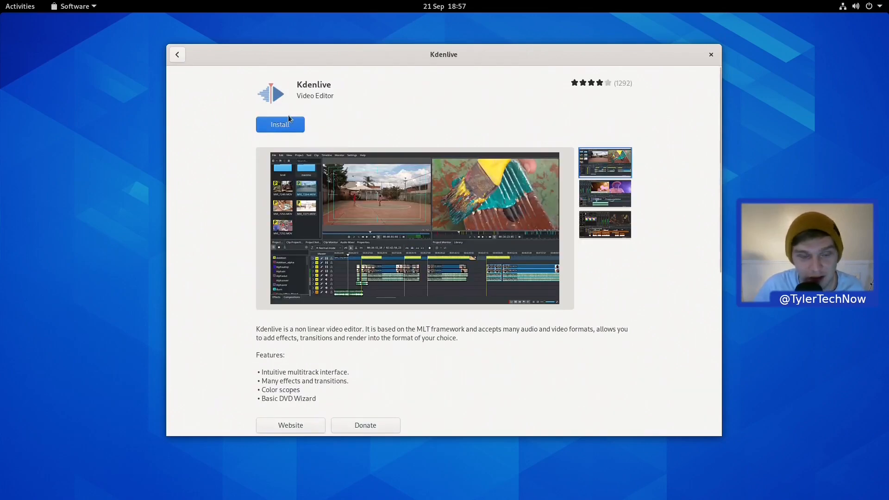
left_click(280, 124)
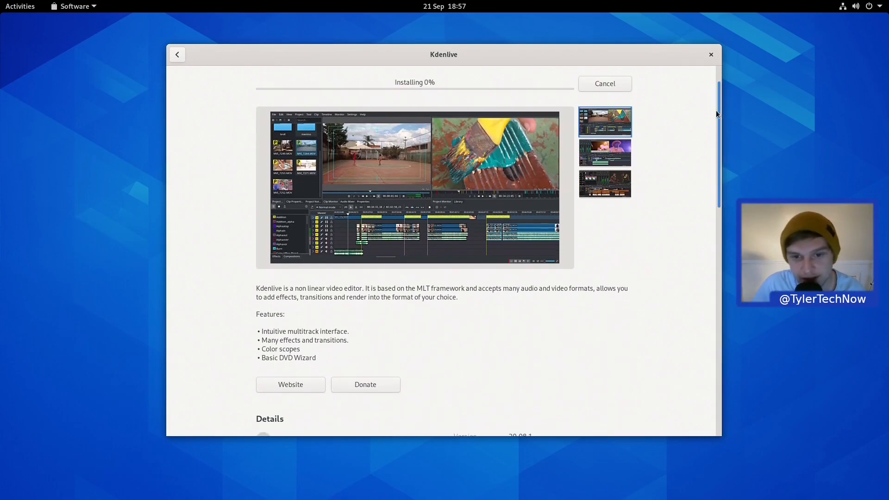
- Review the Kdenlive details page while it installs
scroll("down", 3)
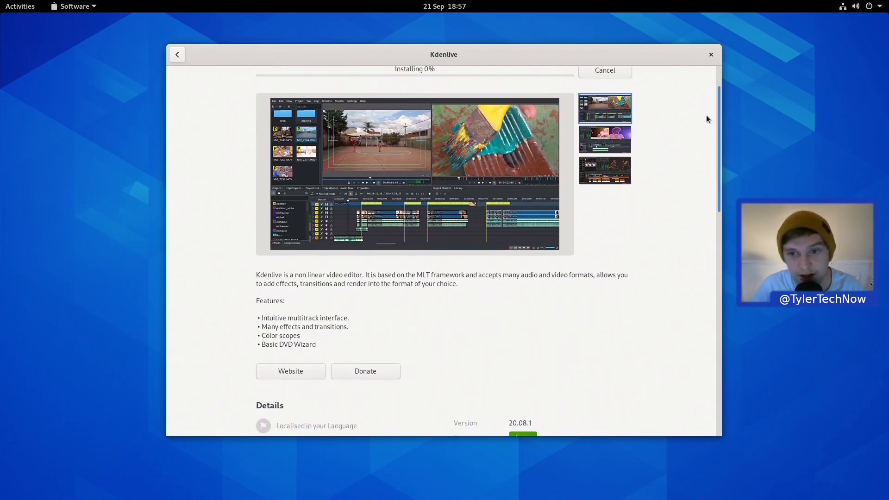
scroll("down", 3)
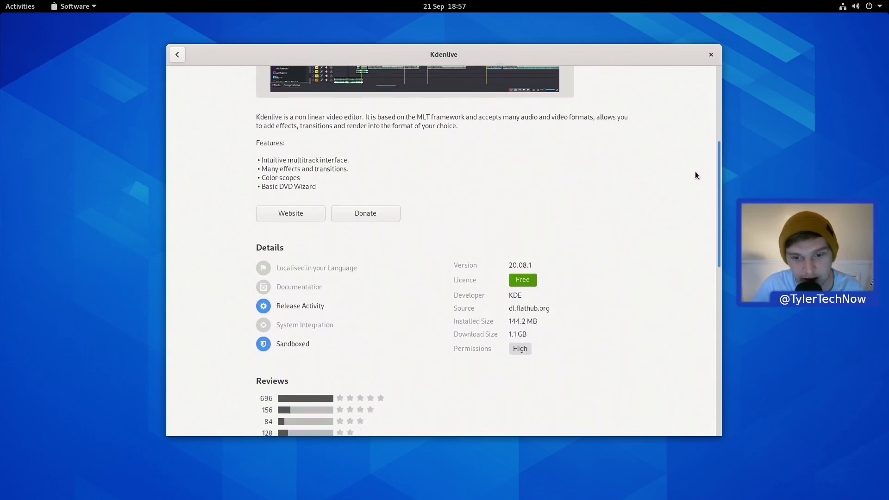
scroll("down", 3)
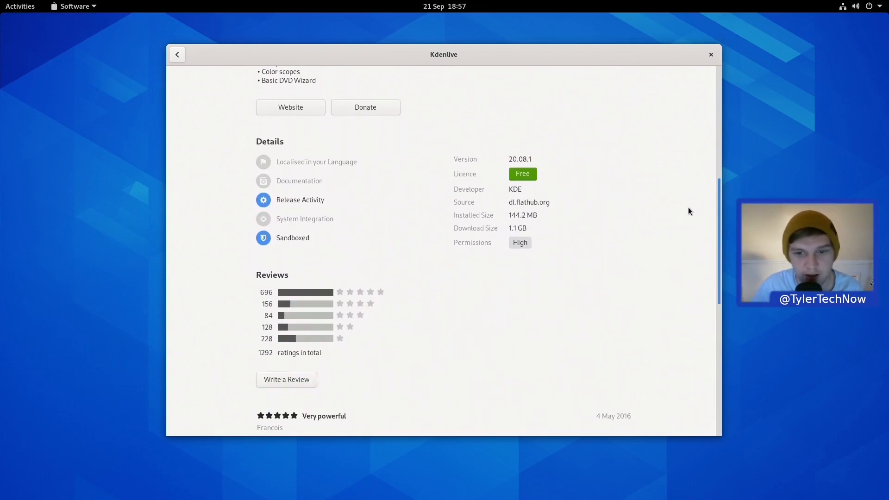
scroll("down", 3)
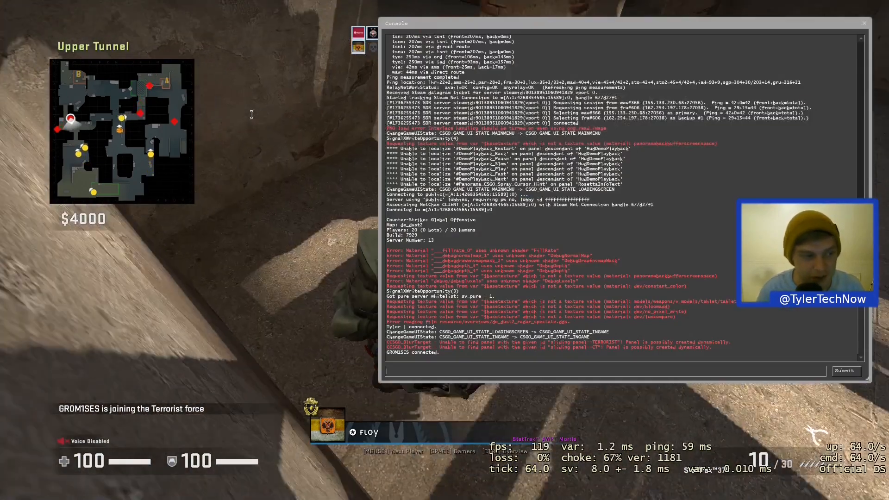
- Quit the CS:GO match via console 'quit' and show the overview with Kdenlive and Steam
type("quit")
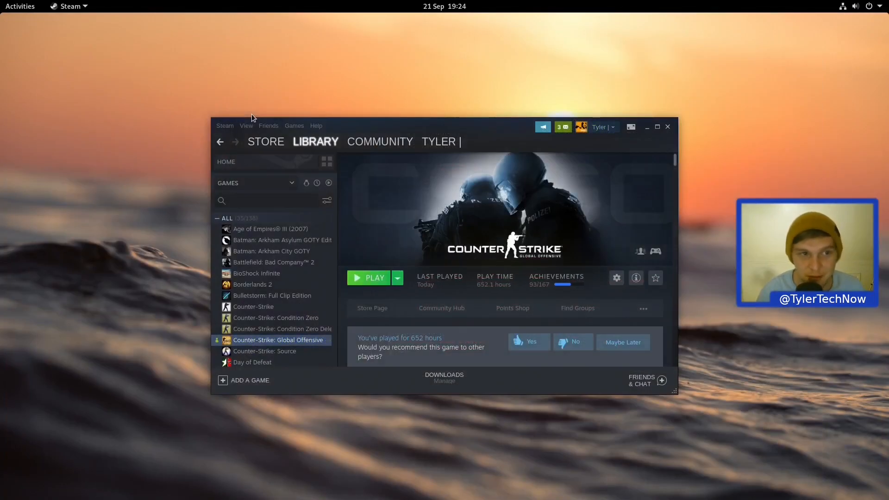
left_click(20, 7)
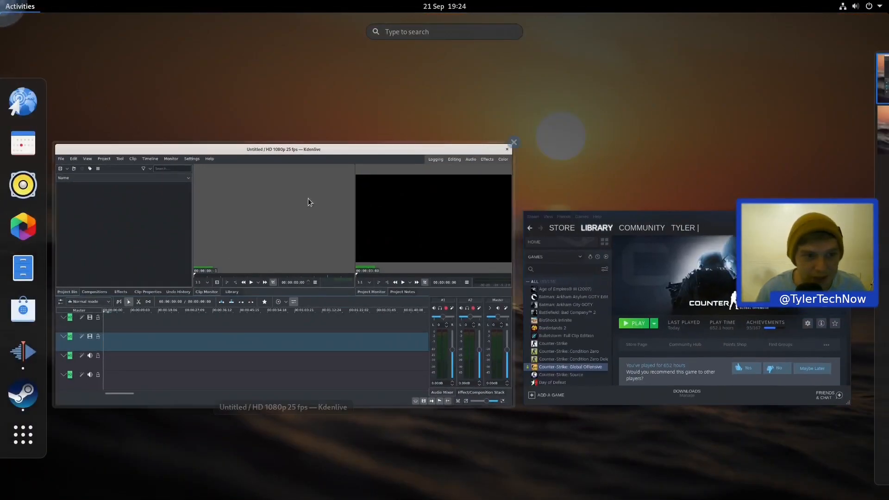
- Load the recent gnomeOS.kdenlive project, filling the bin with recordings and placing a clip on the timeline
left_click(79, 39)
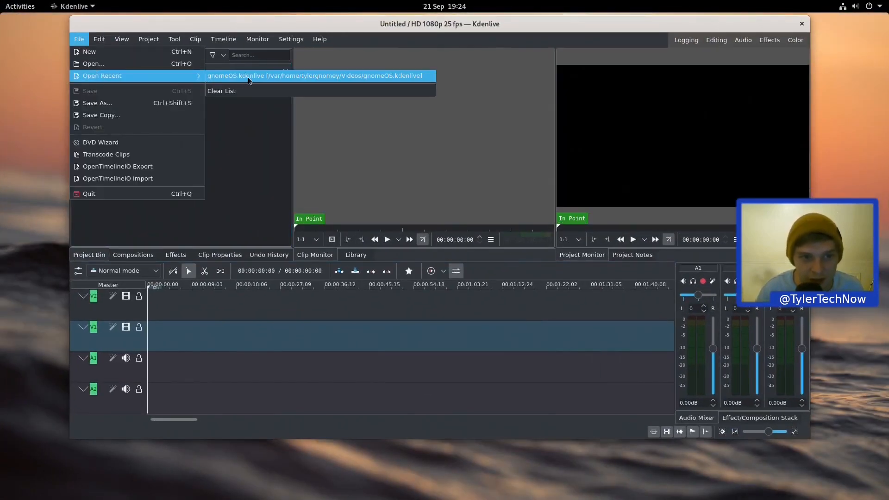
left_click(314, 75)
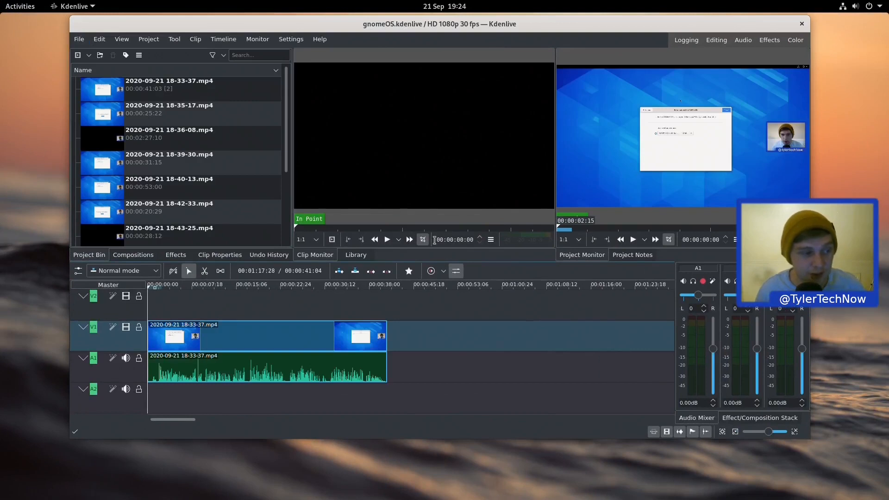